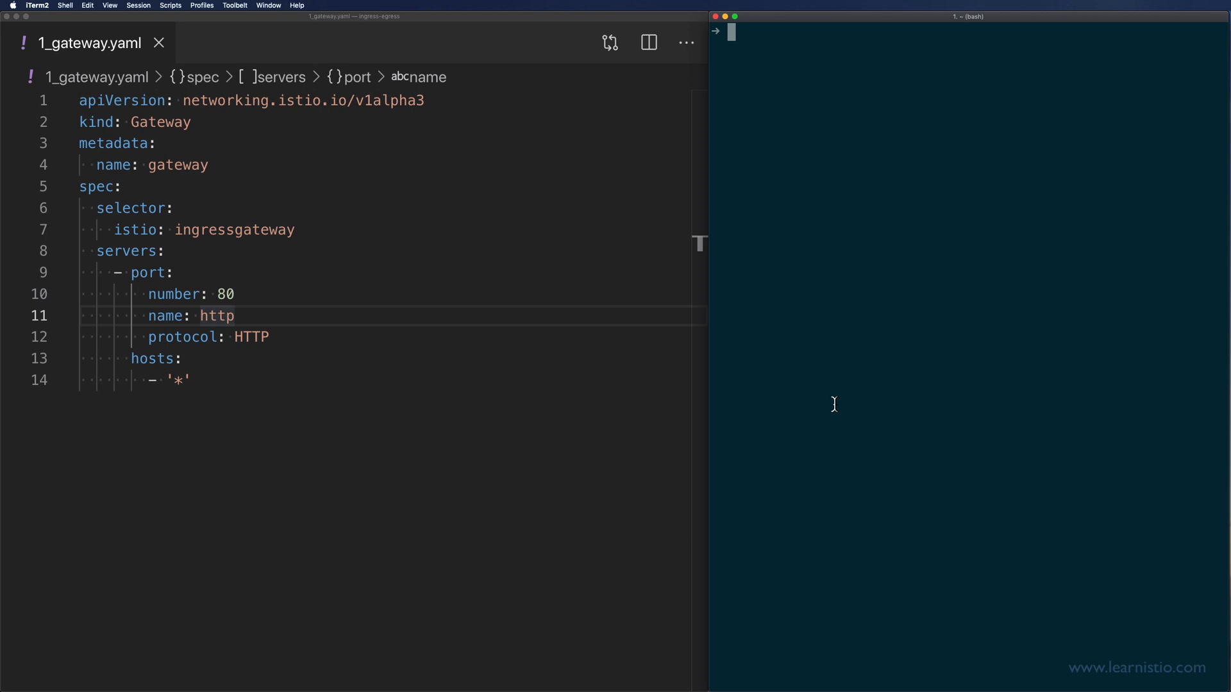
text(curl -v ht)
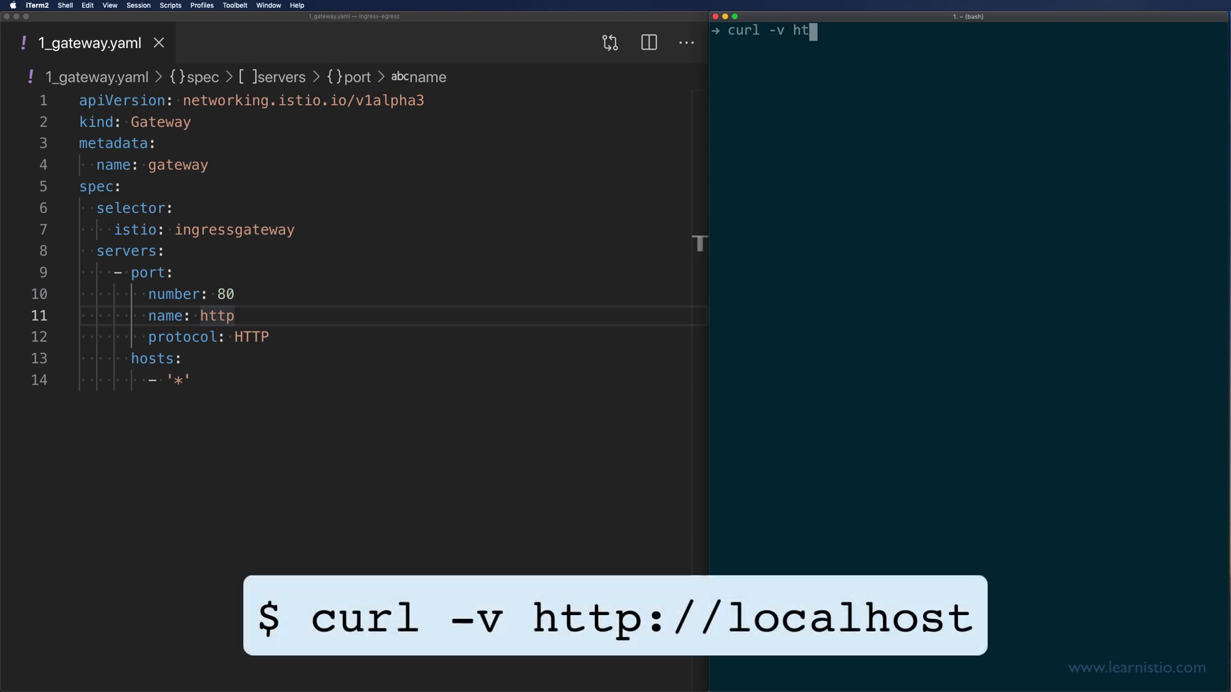
key(Enter)
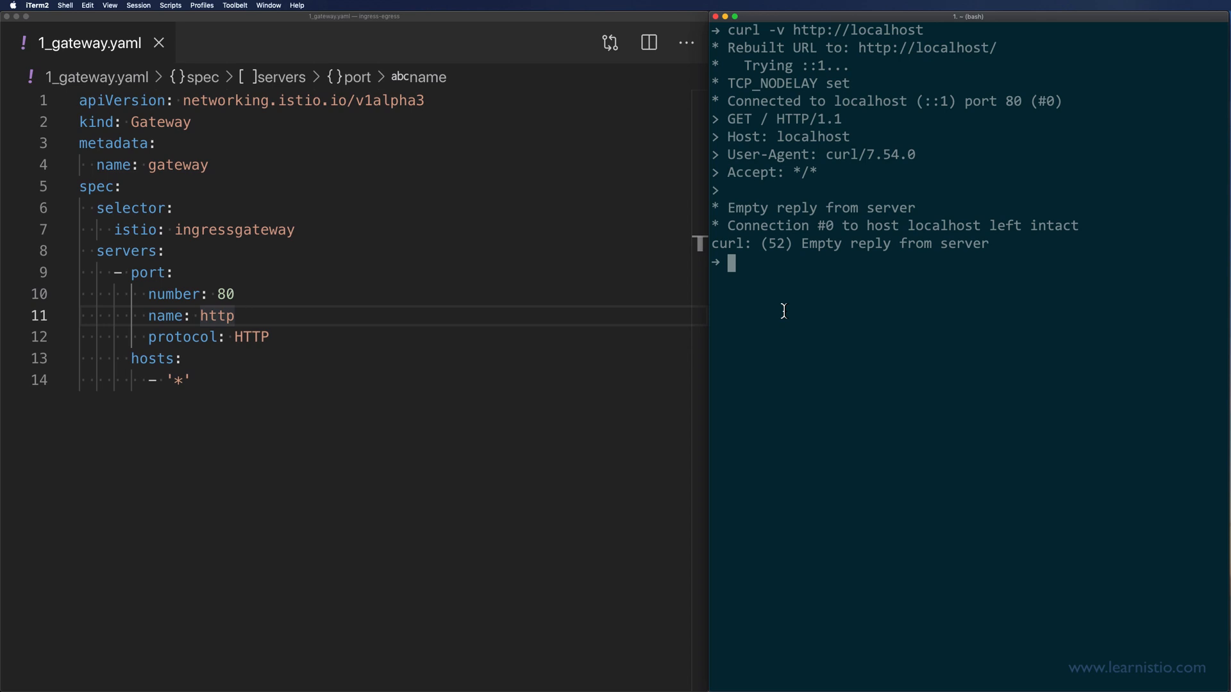
text(cl)
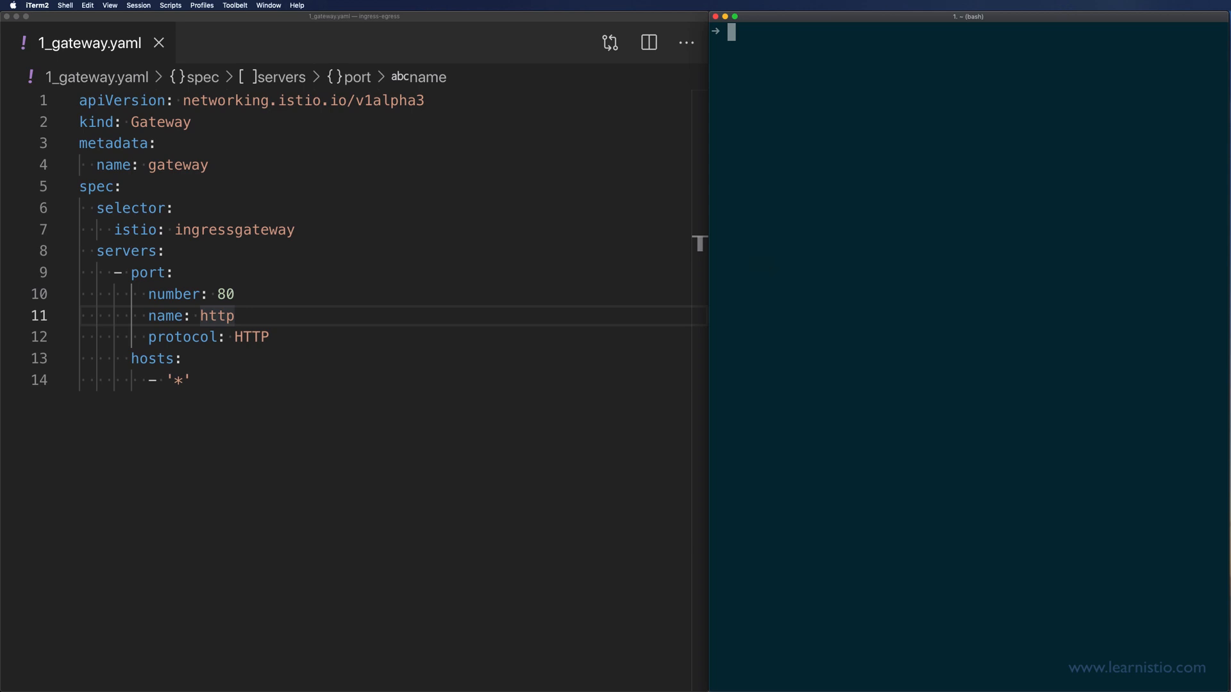
List the istio ingressgateway service with kubectl get svc and point out its port 80 entry
text(kubectl)
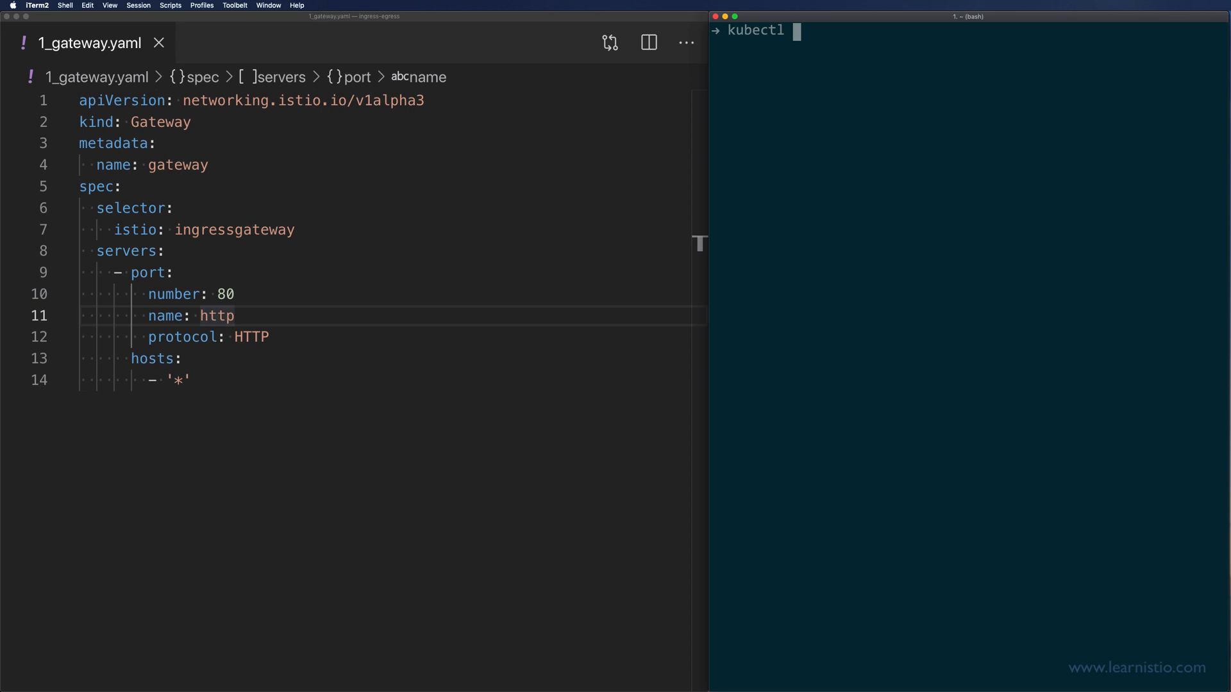
text(get svc -n istio-syst)
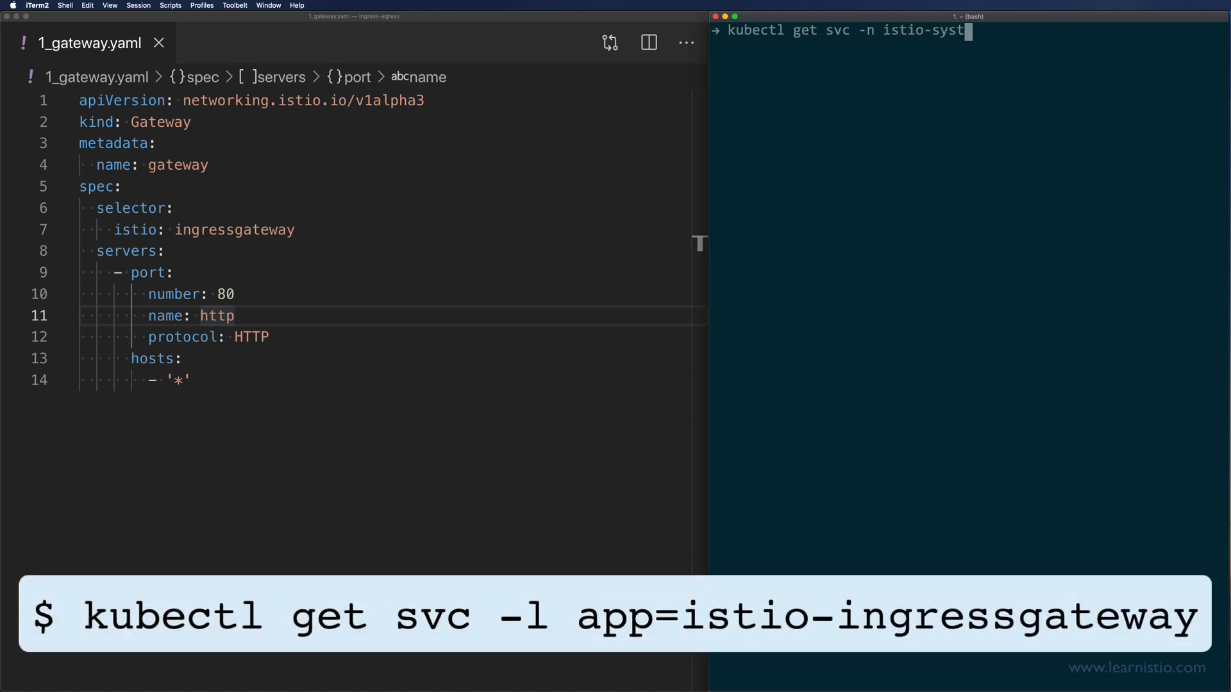
text(em -l app=istio-ingressgateway)
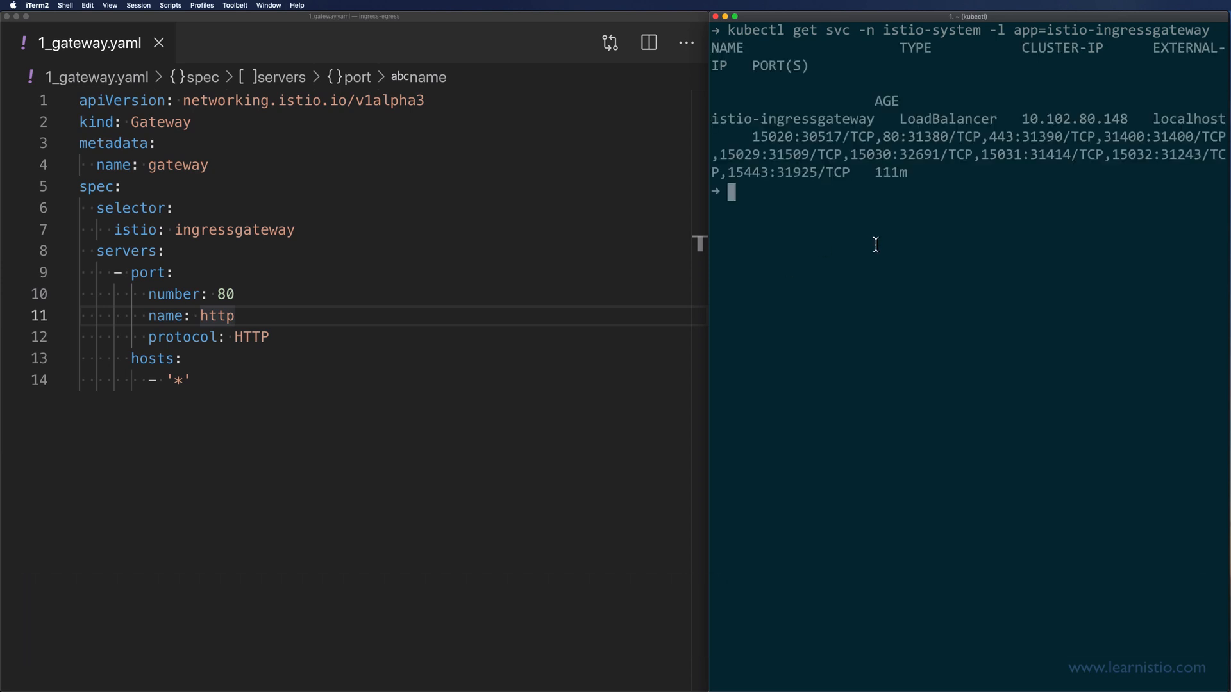
double_click(949, 118)
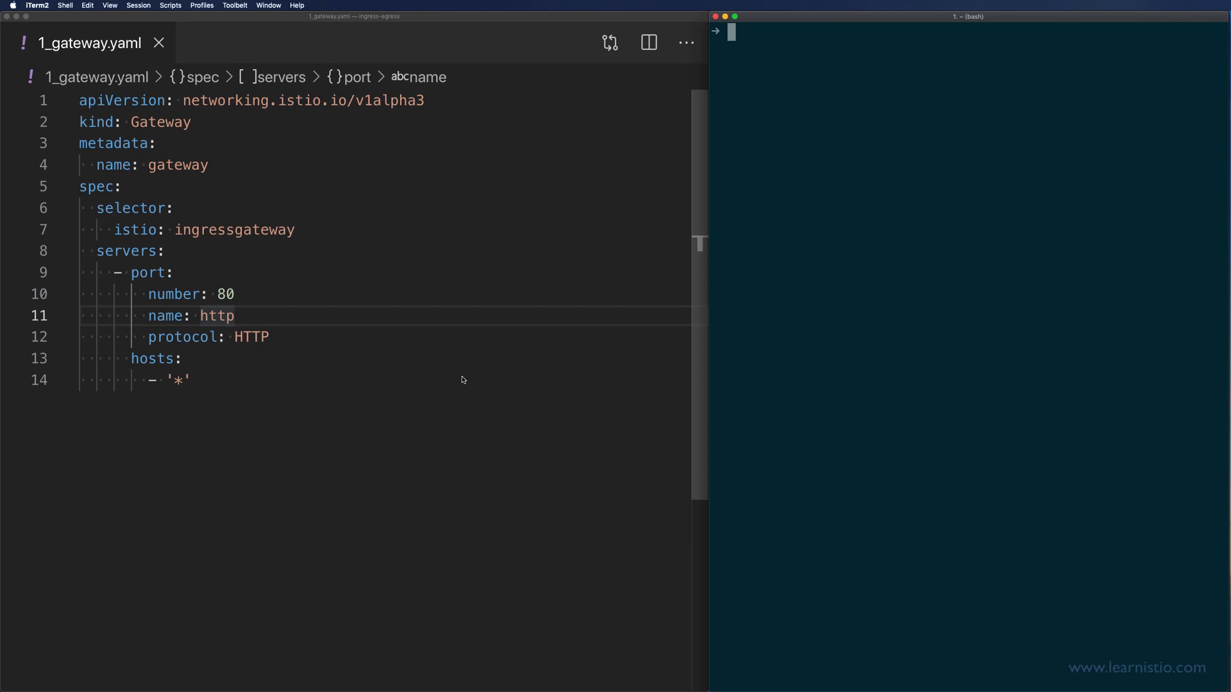
mouse_move(297, 377)
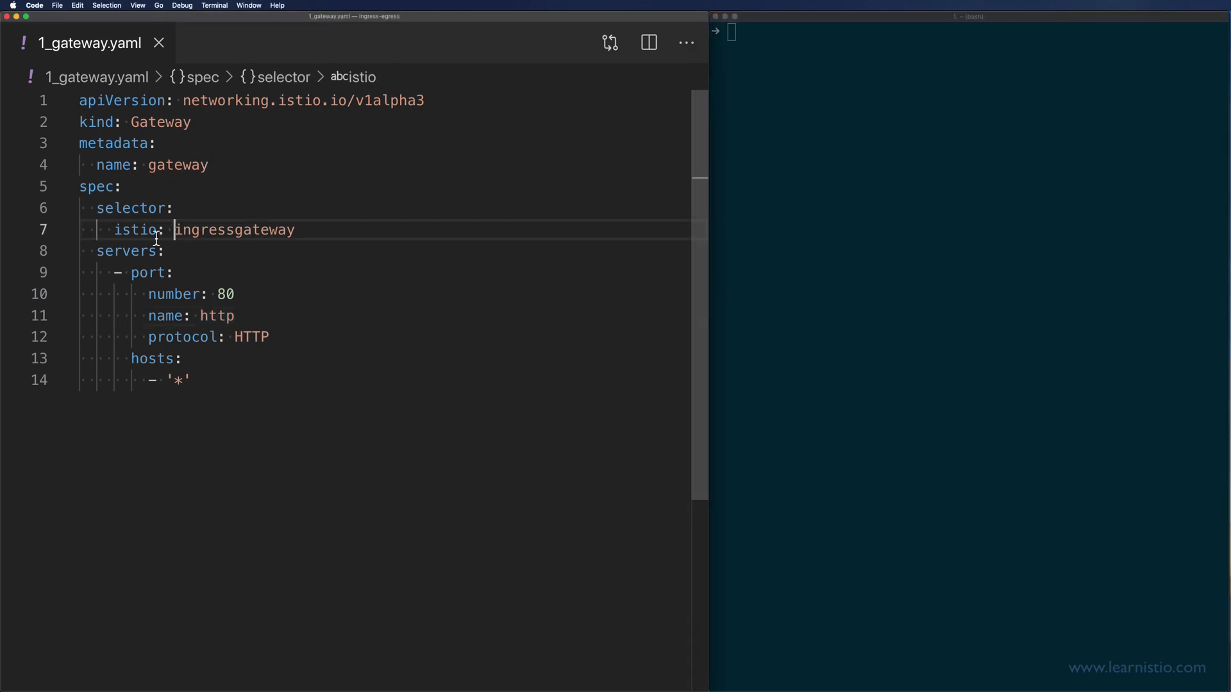
drag(115, 229, 282, 230)
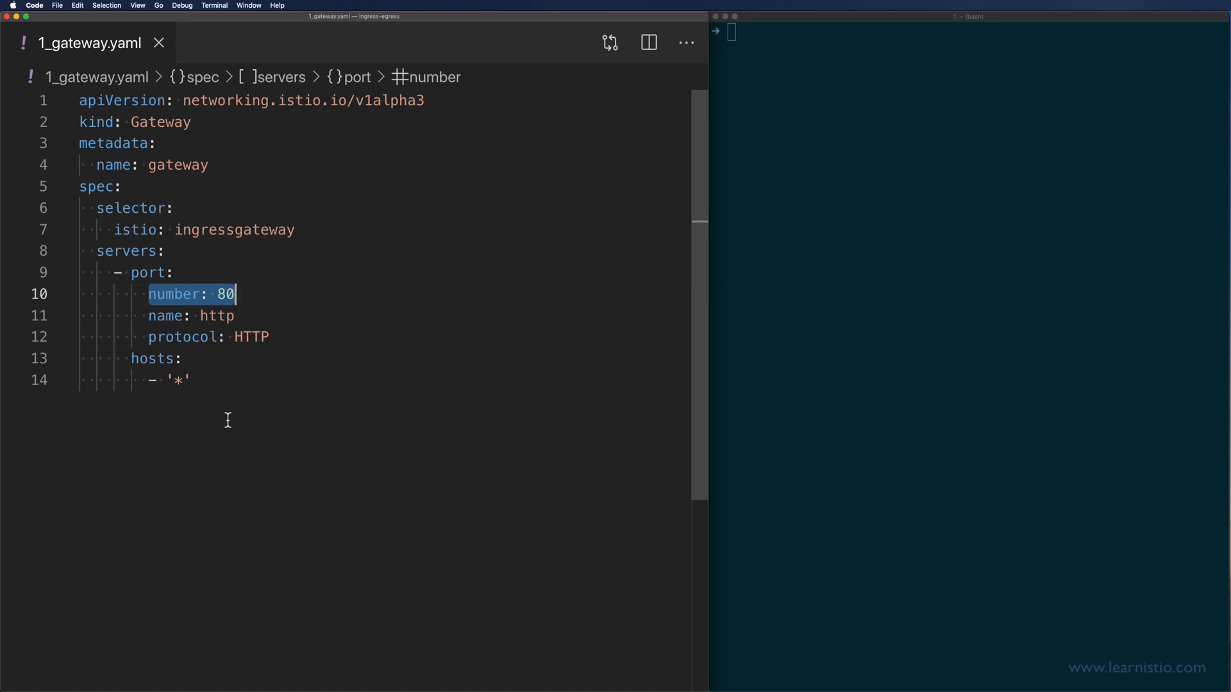
click(186, 379)
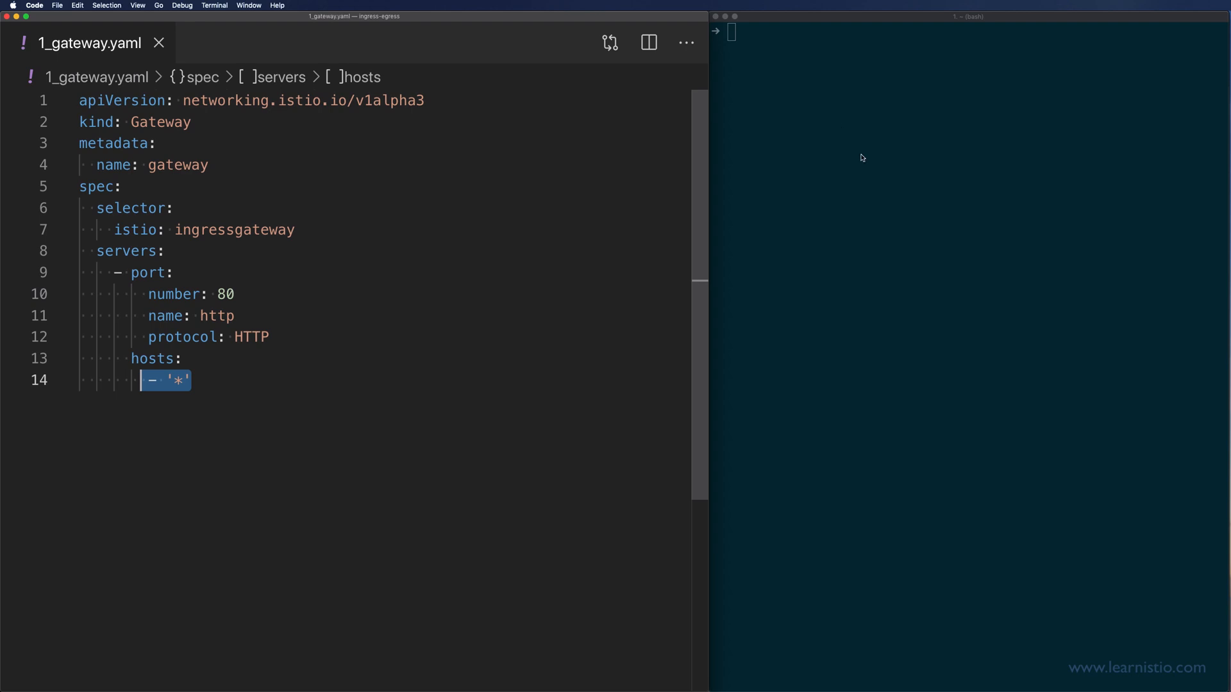
Apply 1_gateway.yaml and describe gateway gateway to confirm wildcard host, port 80 HTTP
text(kubectl ap)
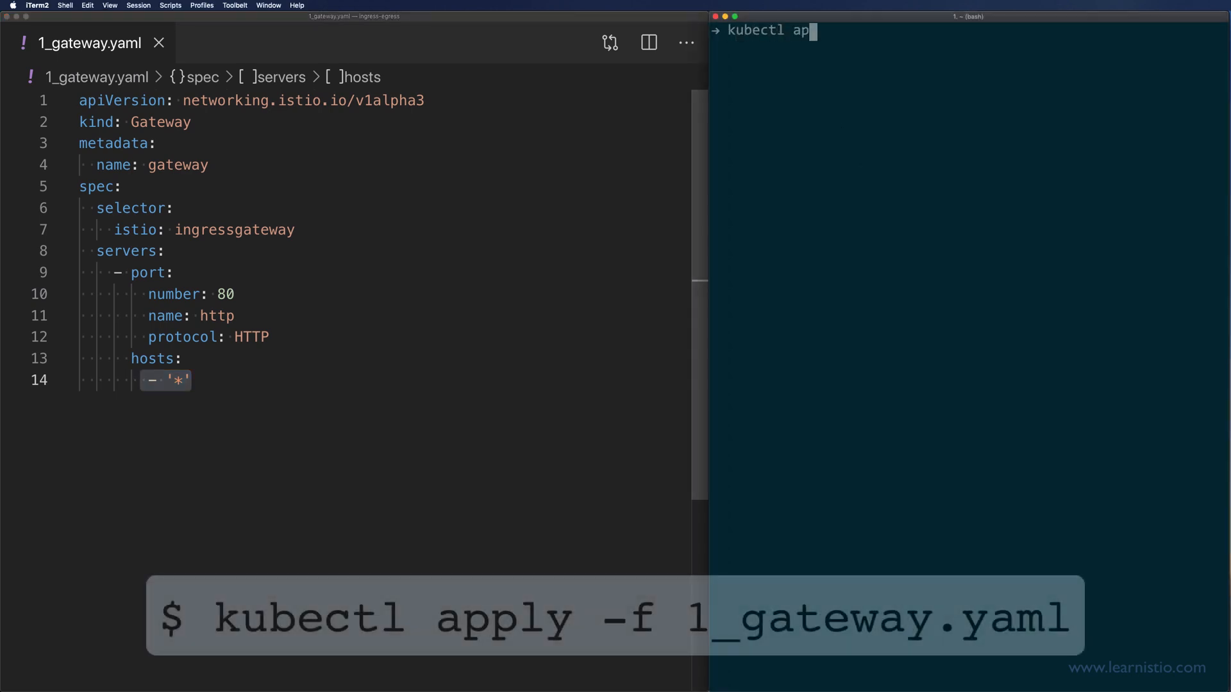
text(ply -f 1_gateway.yaml)
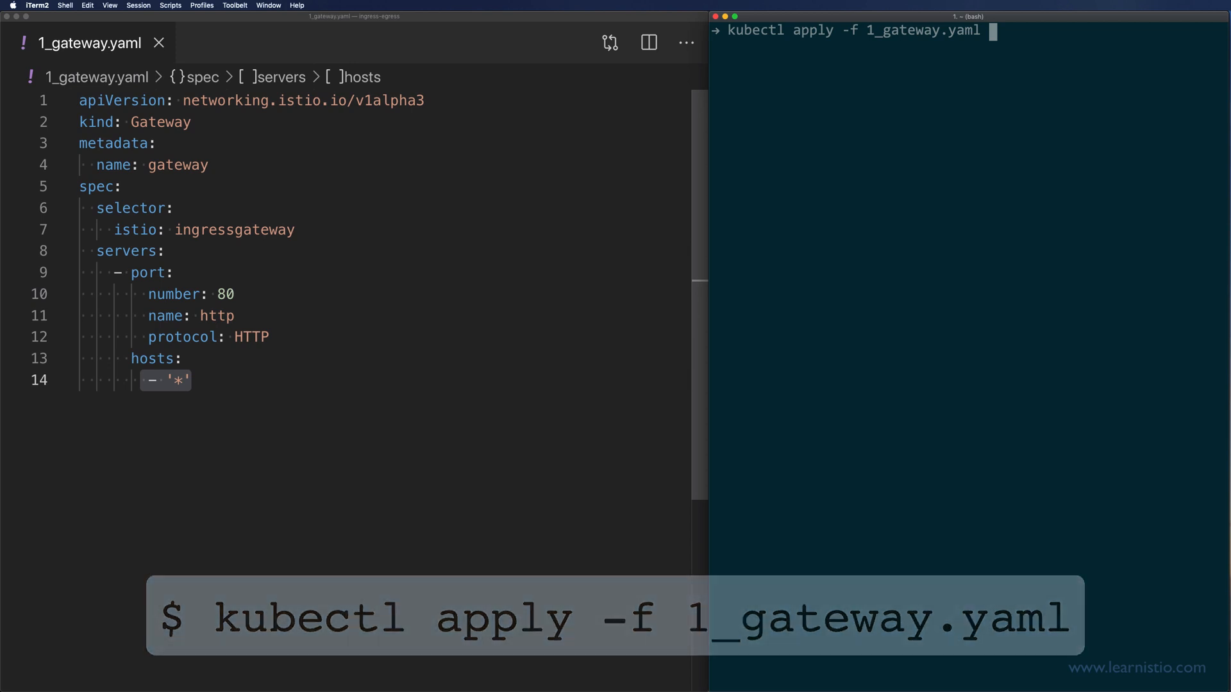
key(Enter)
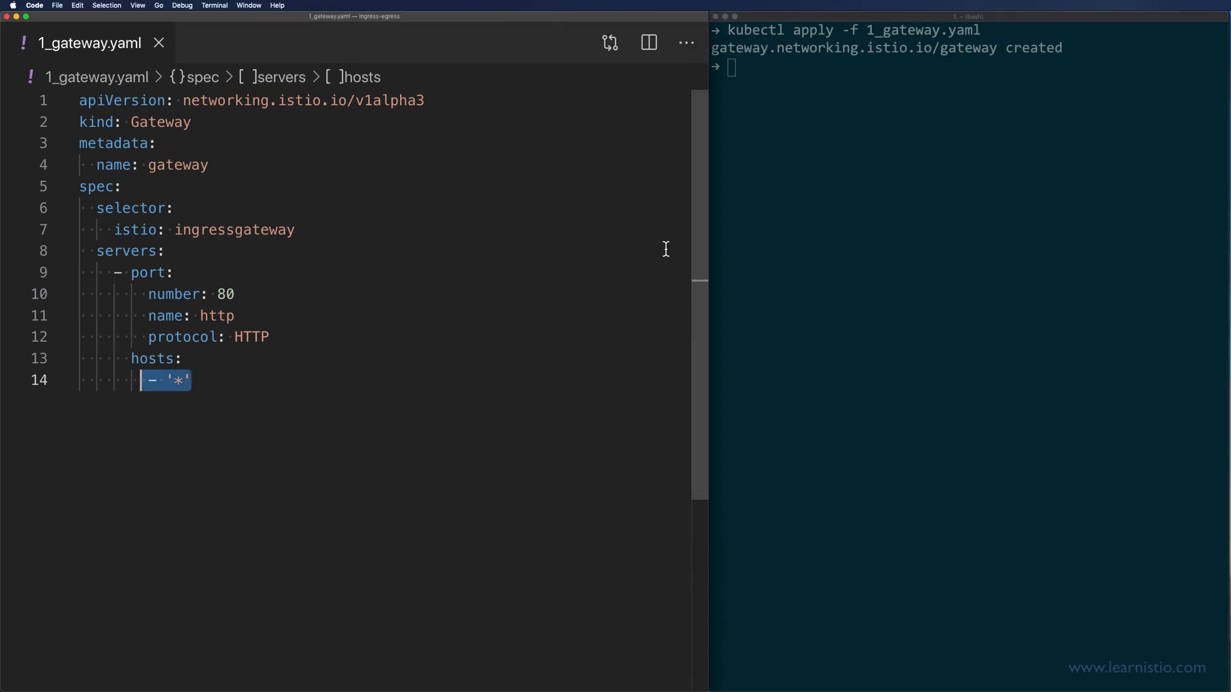
text(kubectl describe gat)
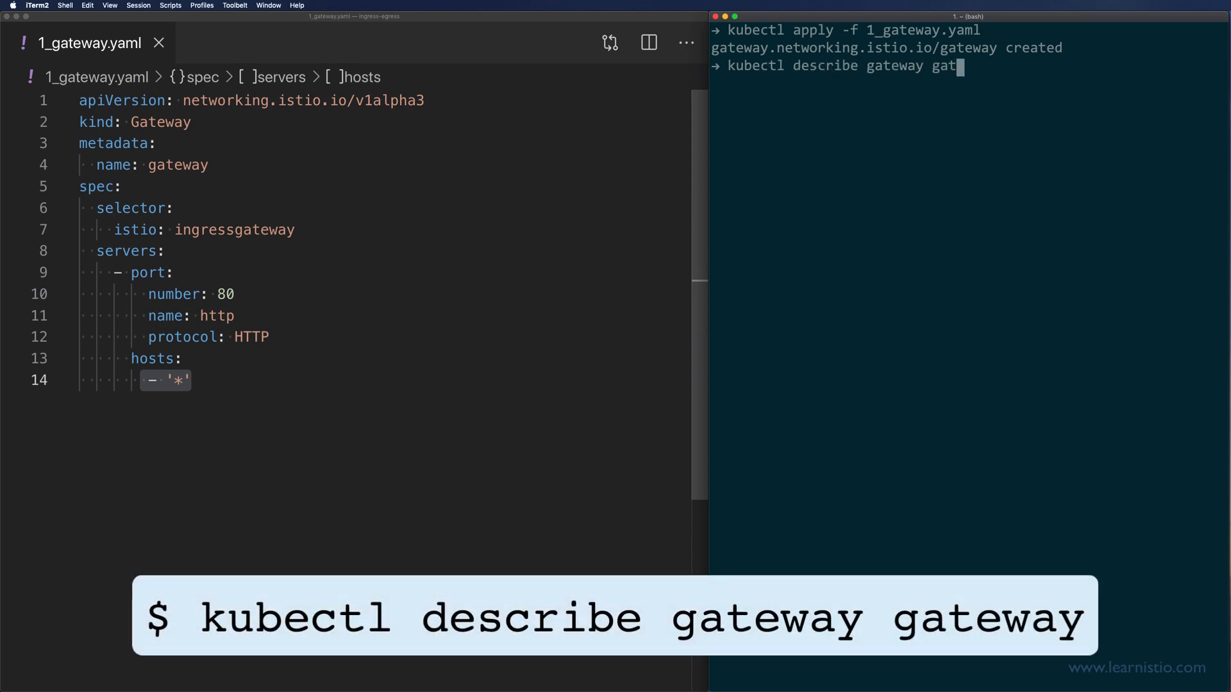
text(ewa)
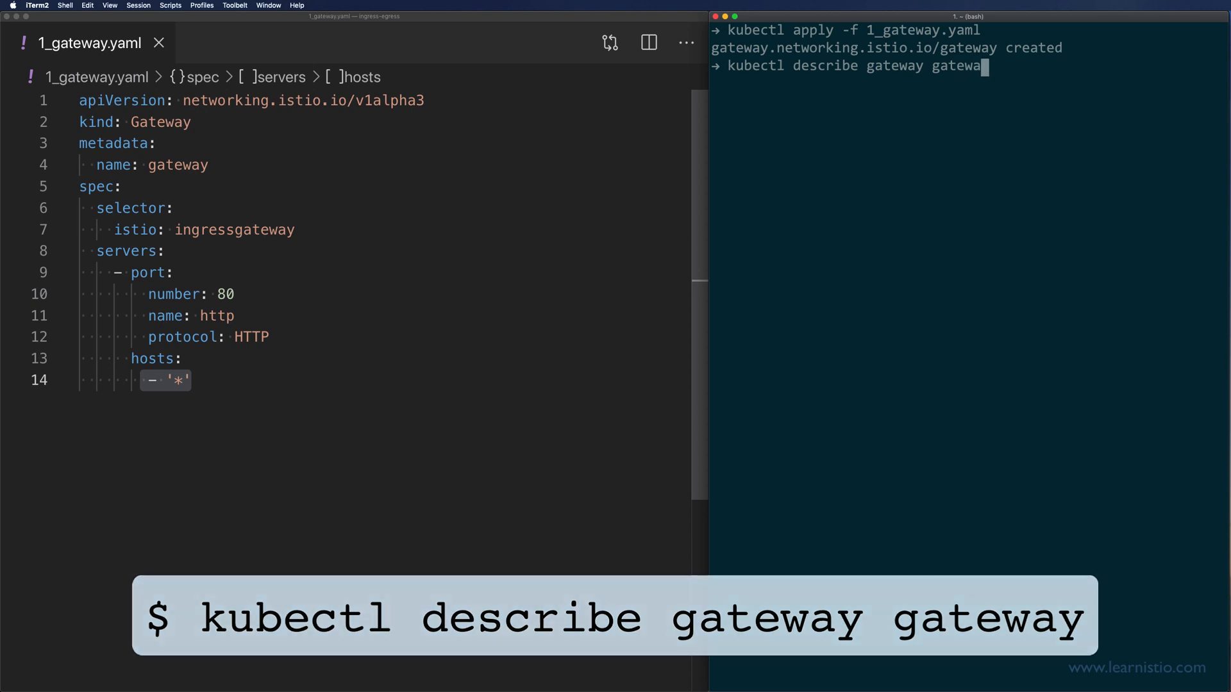
key(Enter)
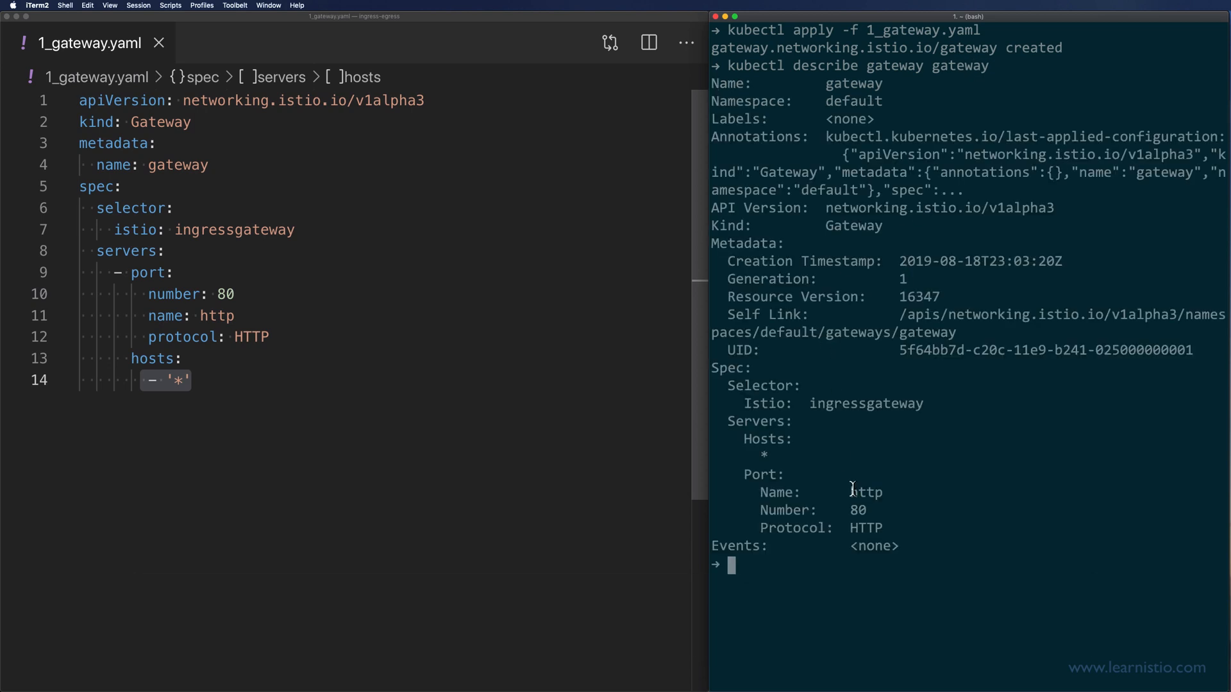
mouse_move(941, 489)
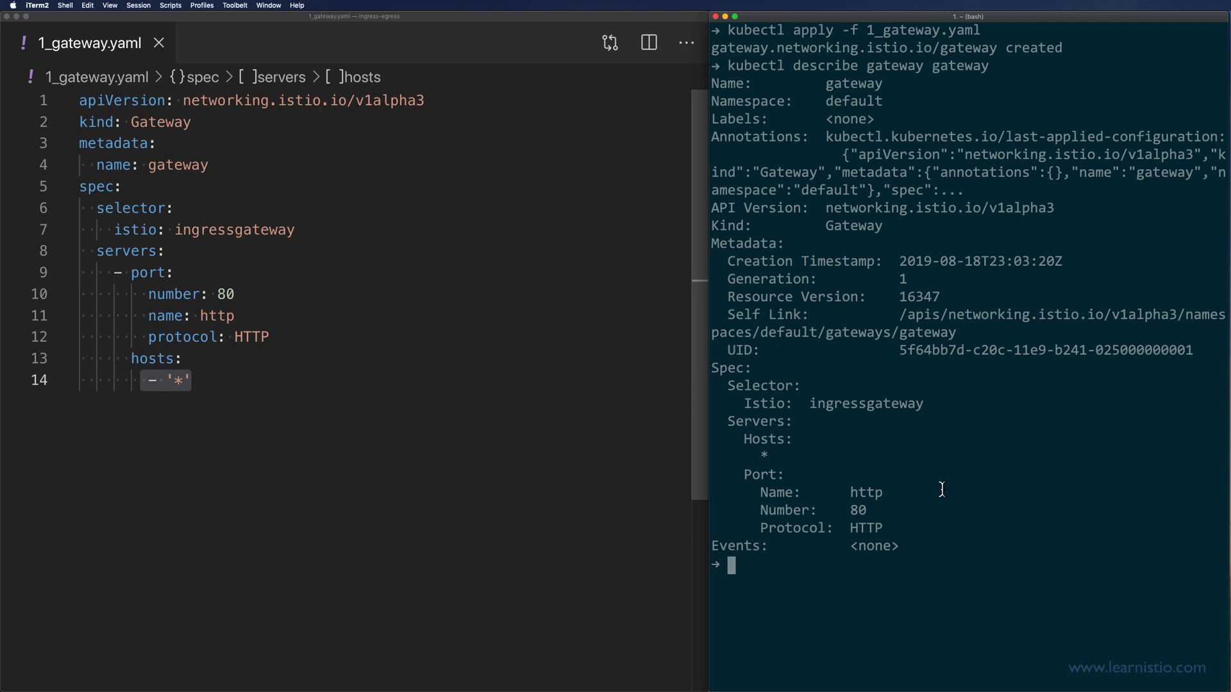
text(c)
text(1_)
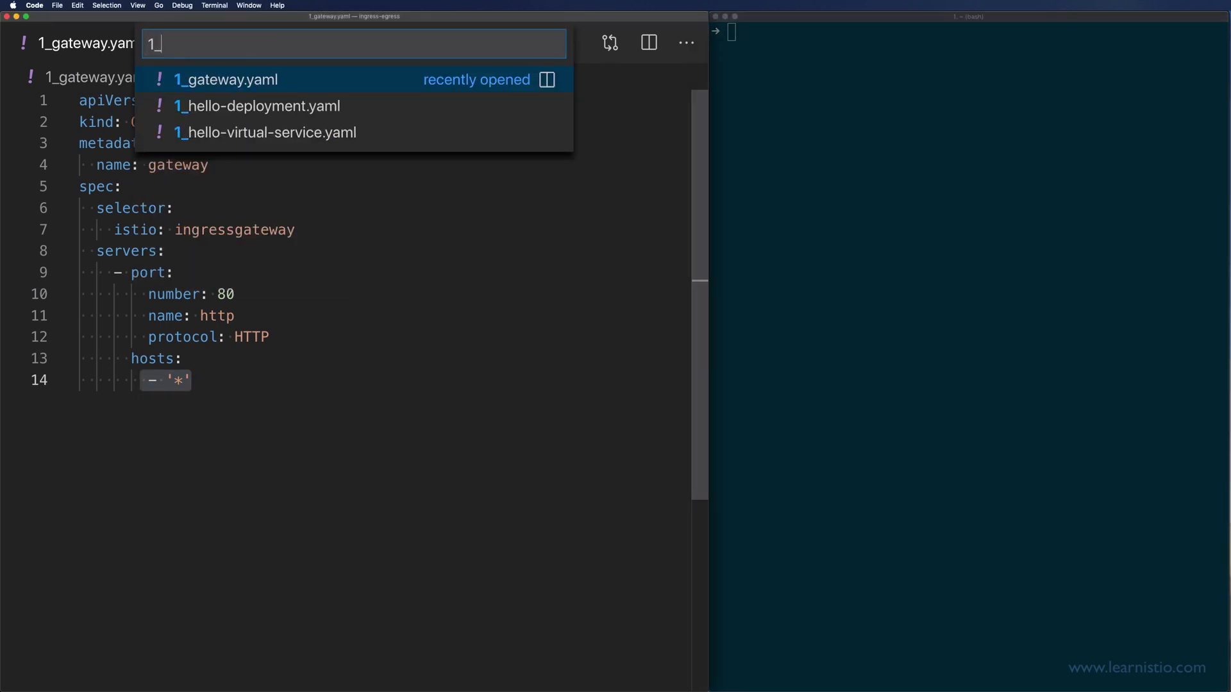
Open 1_hello-deployment.yaml showing the hello Deployment on port 3000 and its Service
click(256, 105)
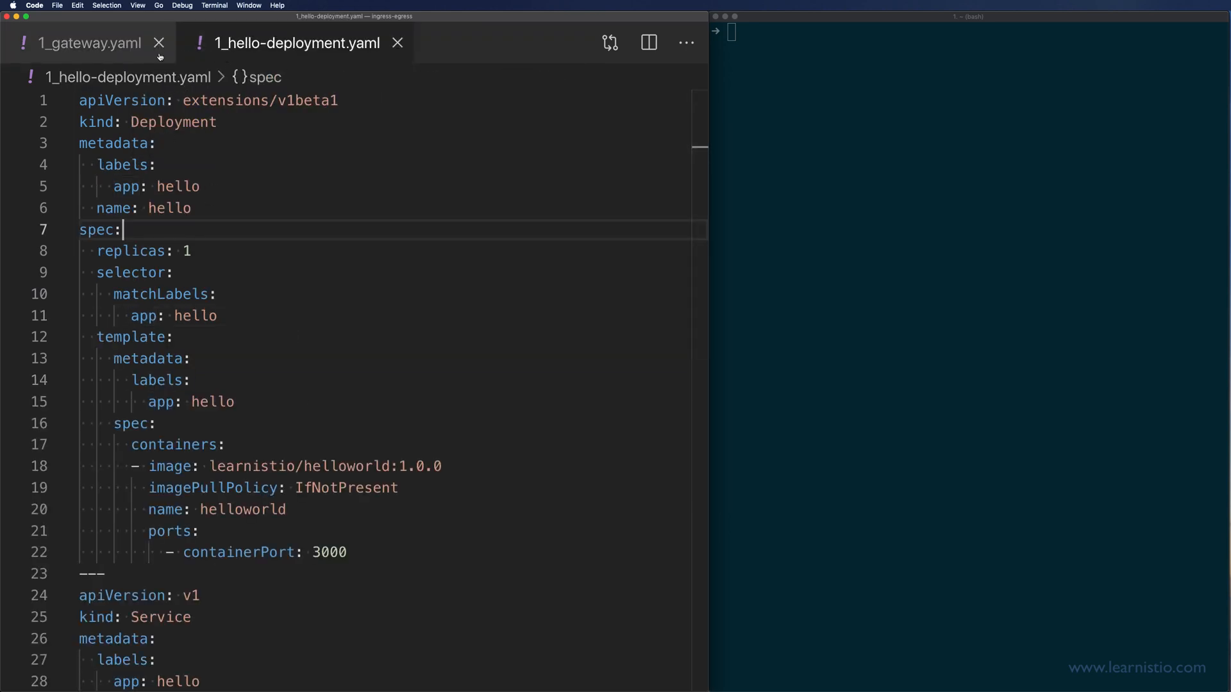
double_click(303, 446)
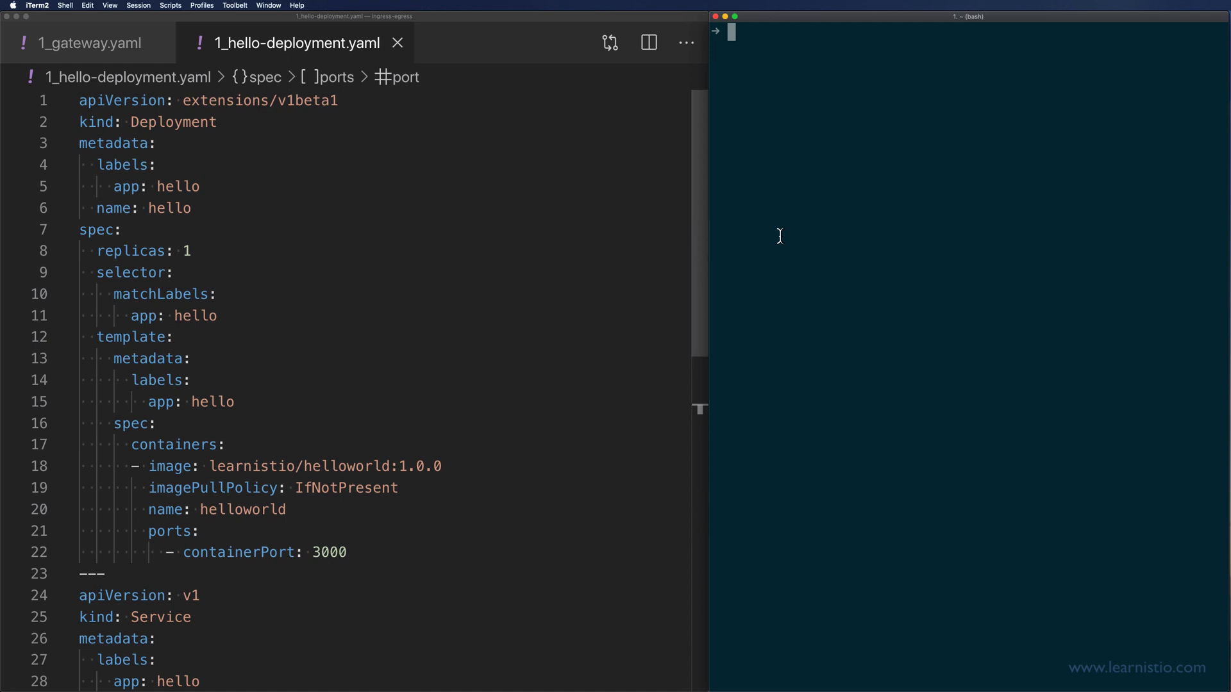
Apply 1_hello-deployment.yaml and check with kubectl get po that the hello pod is initializing
text(kubectl apply)
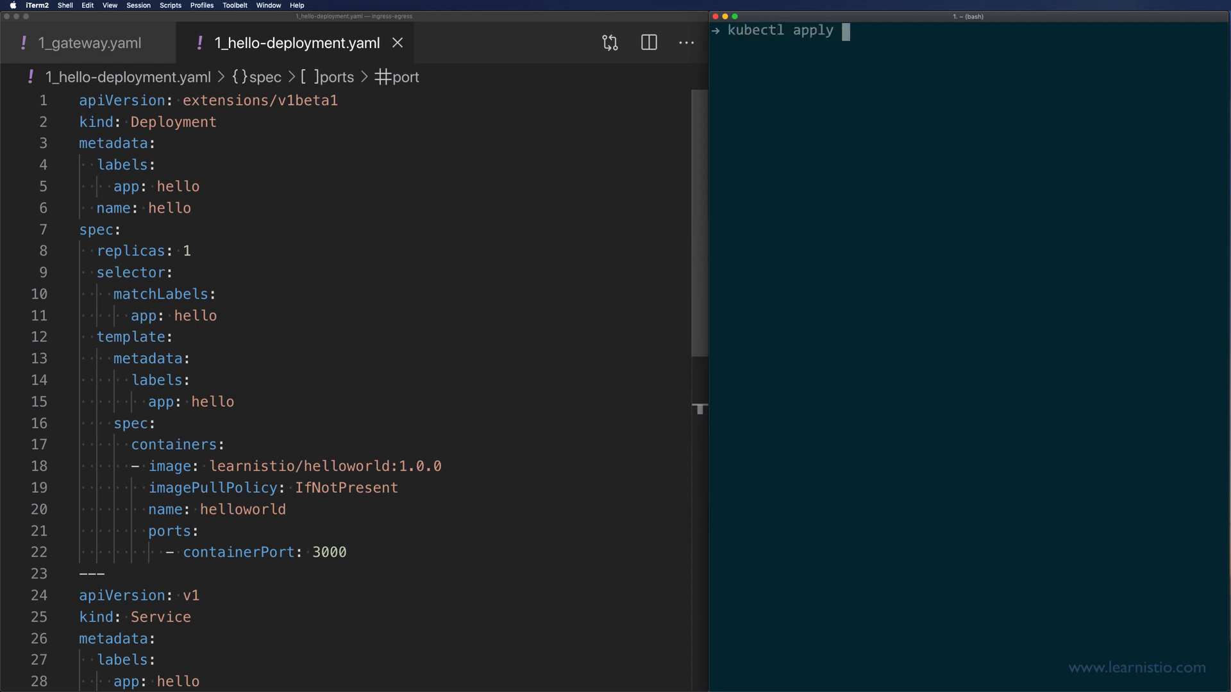
text(-f 1_hello)
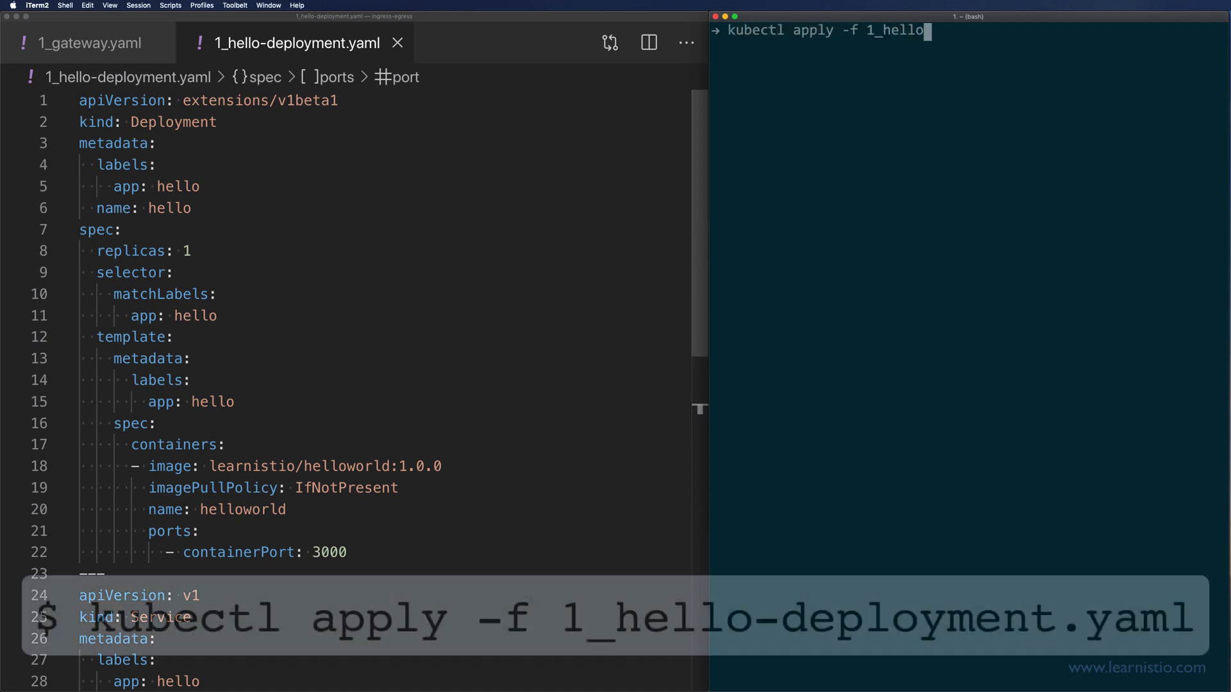
key(Tab)
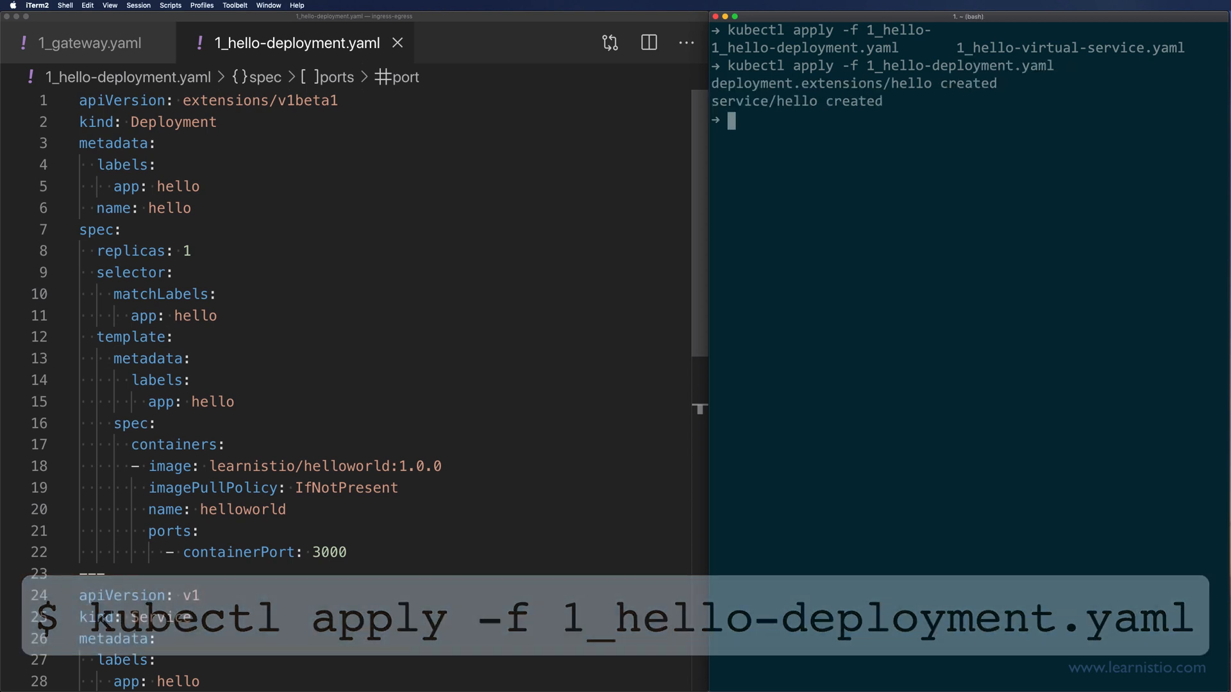
text(kubectl get po)
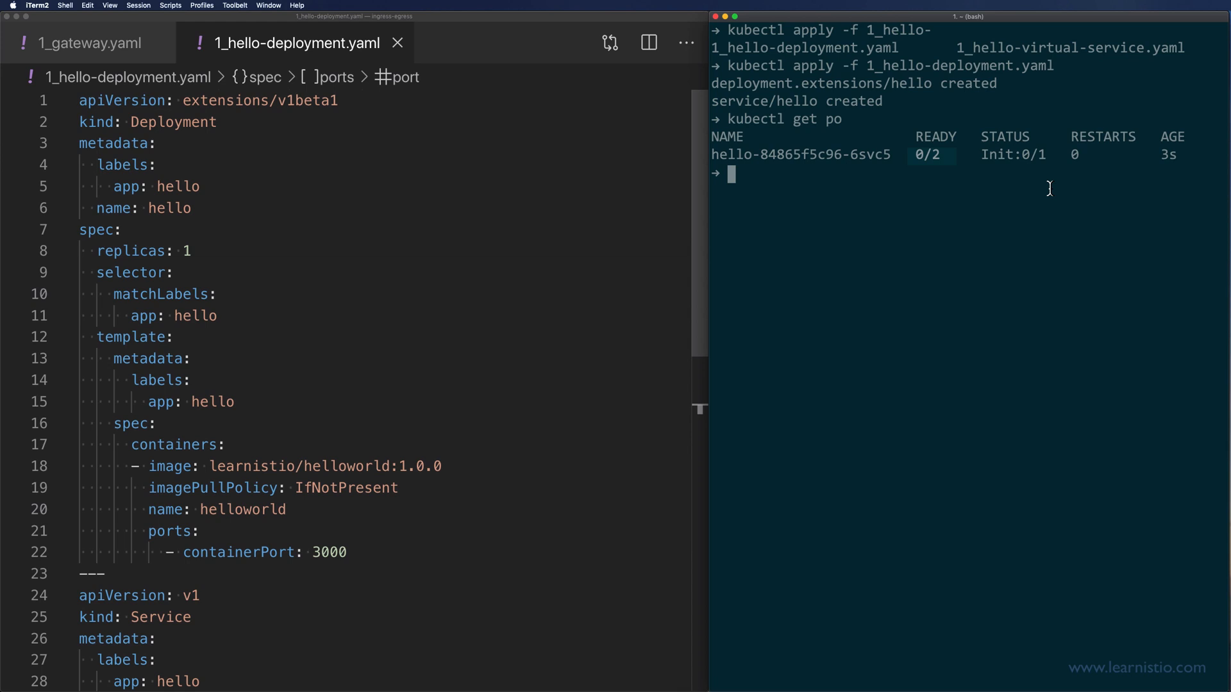
text(kubectl get po)
text(1_)
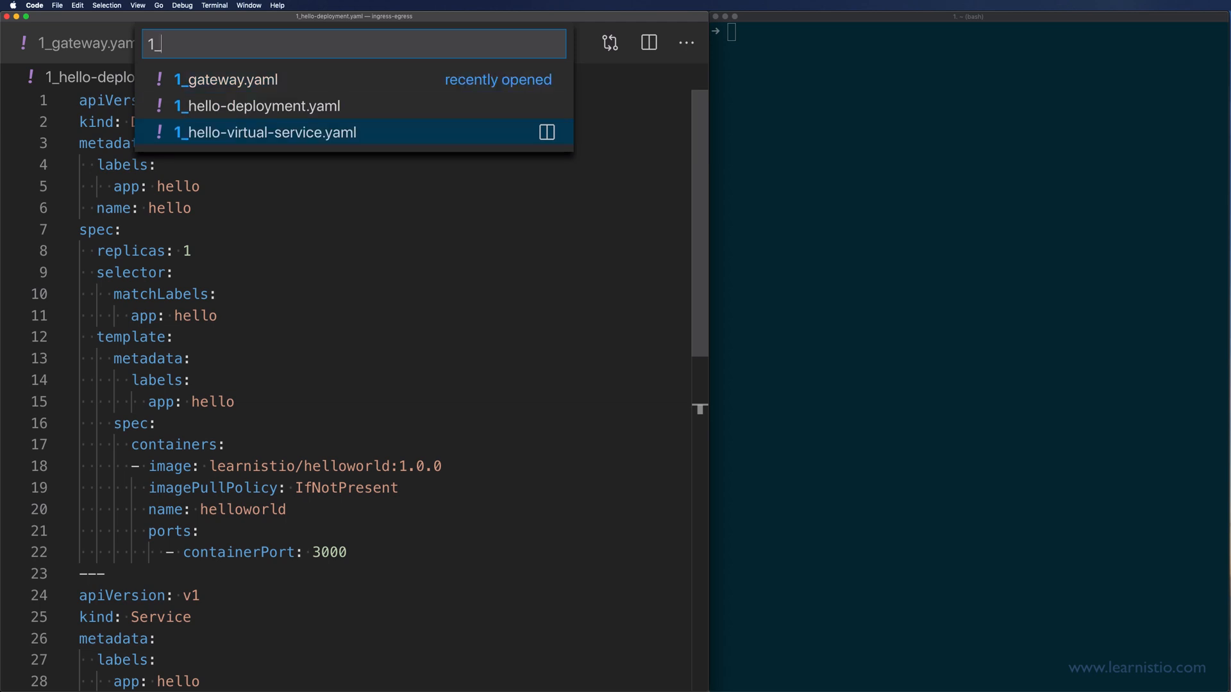
Open 1_hello-virtual-service.yaml, highlight its host value, and list services with kubectl get svc
click(267, 132)
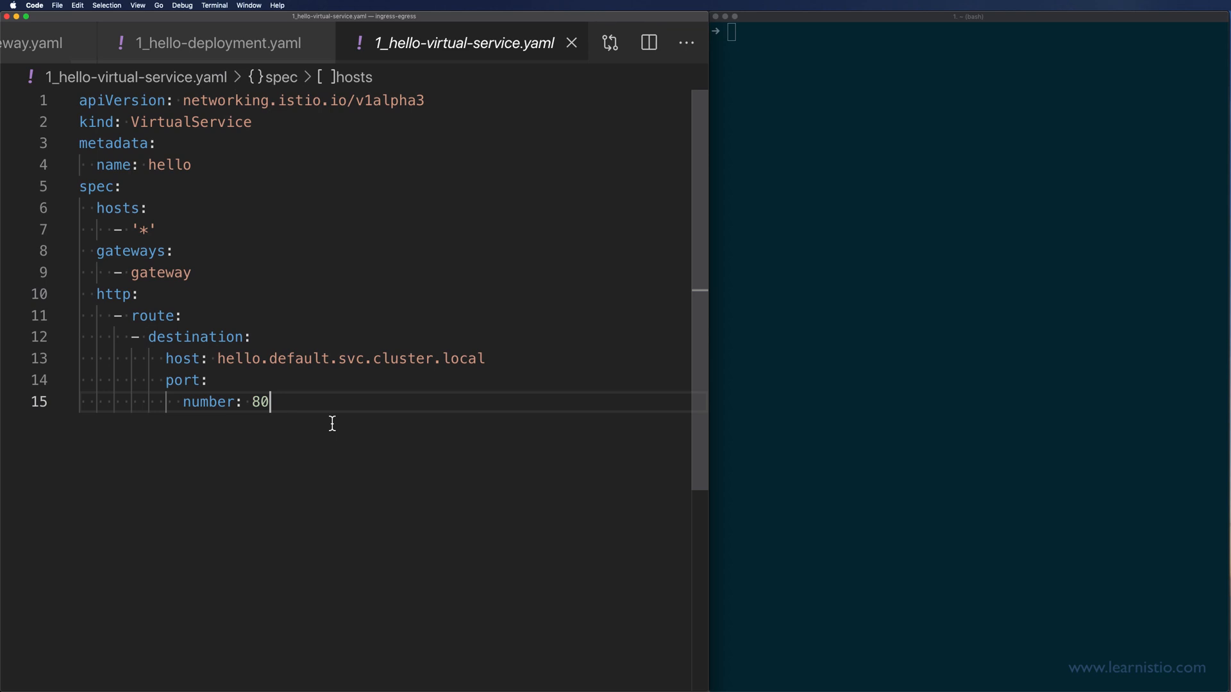
double_click(259, 401)
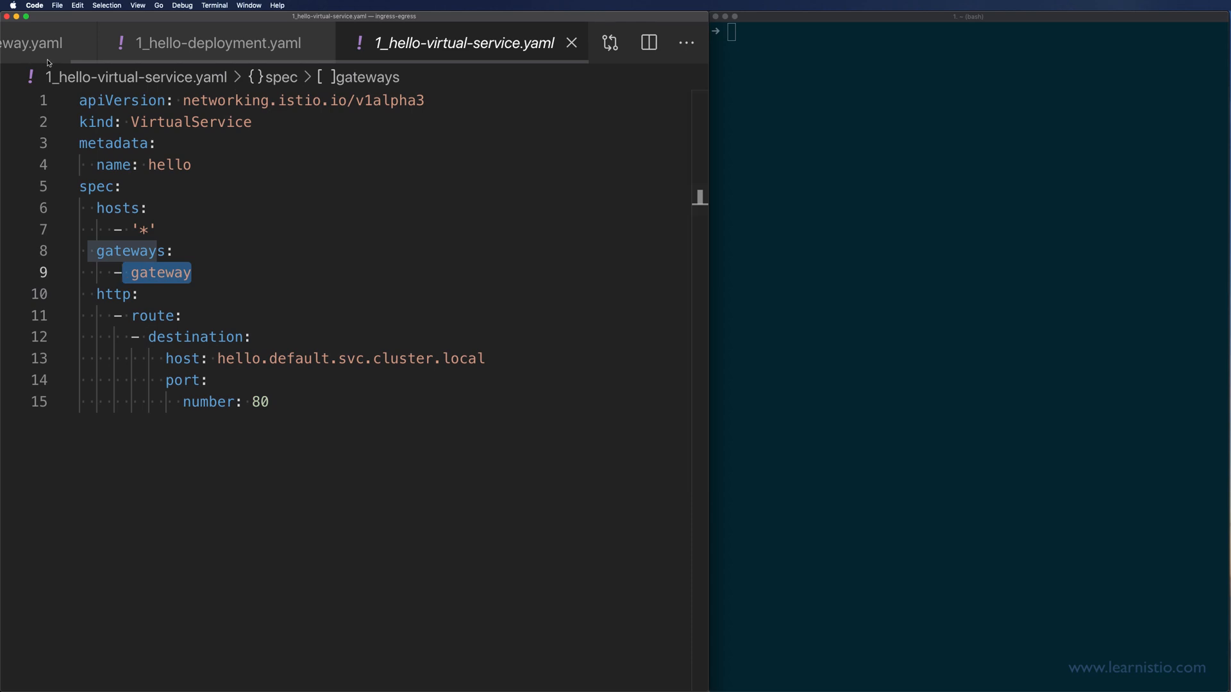
mouse_move(215, 338)
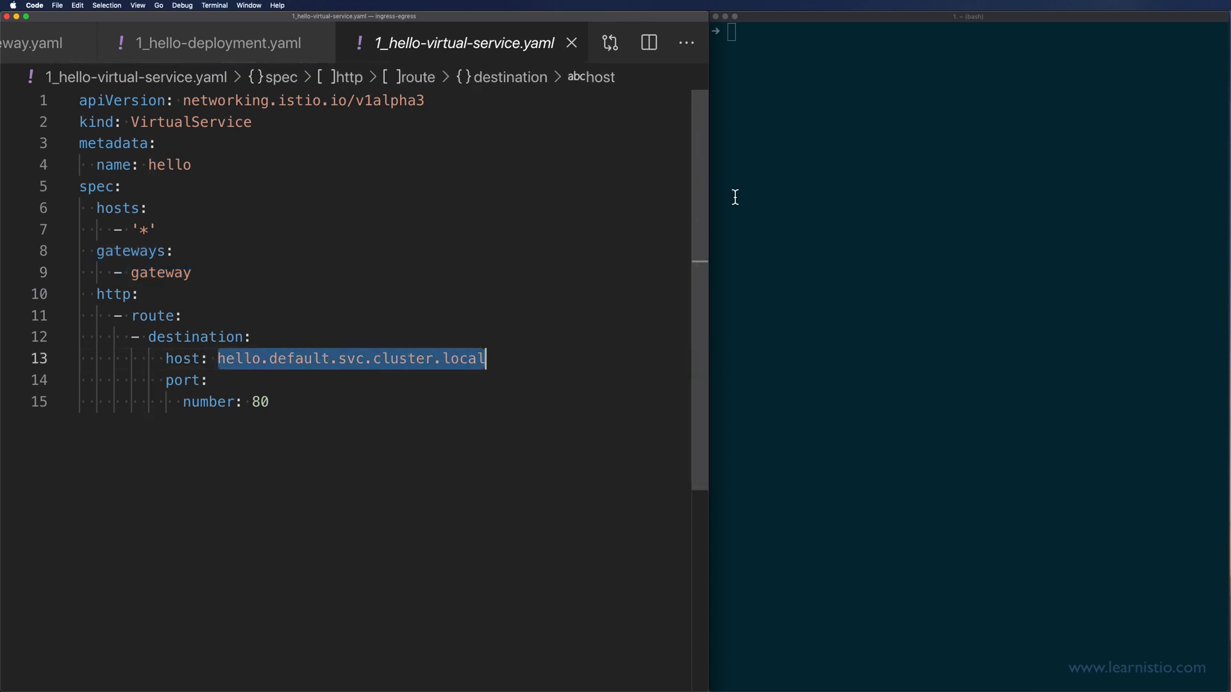
text(kubectl get svc)
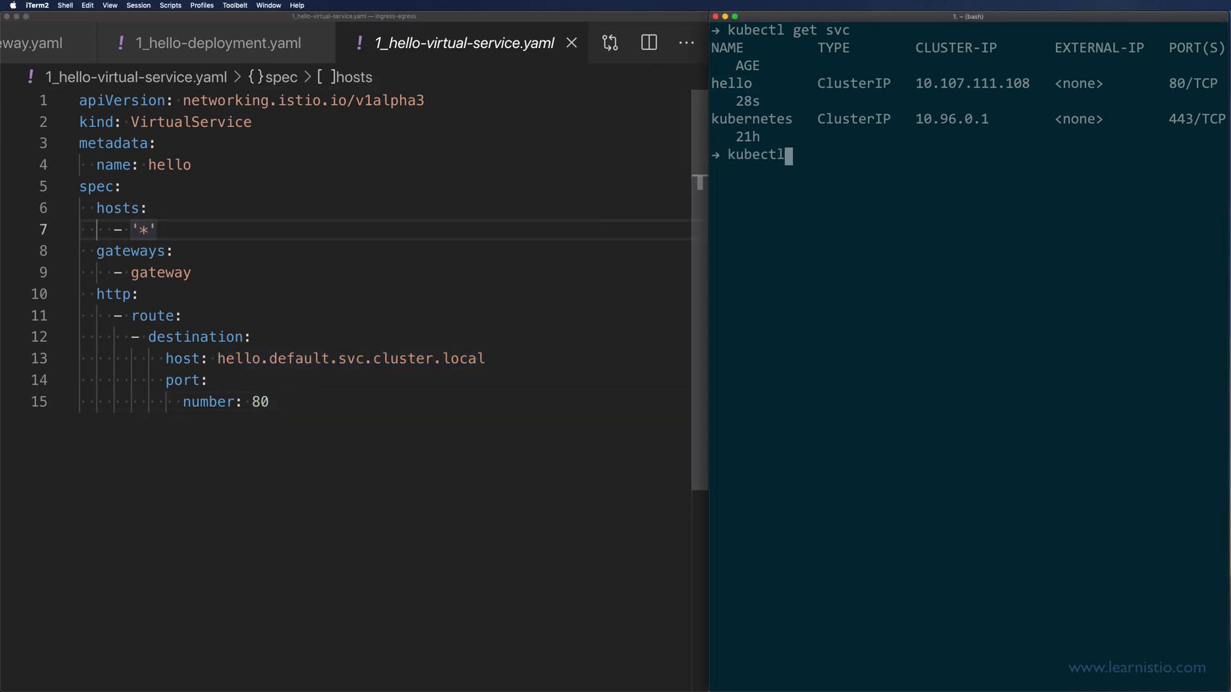
Apply 1_hello-virtual-service.yaml and list virtual services to see hello bound to the gateway
text(apply -f 1_hello-)
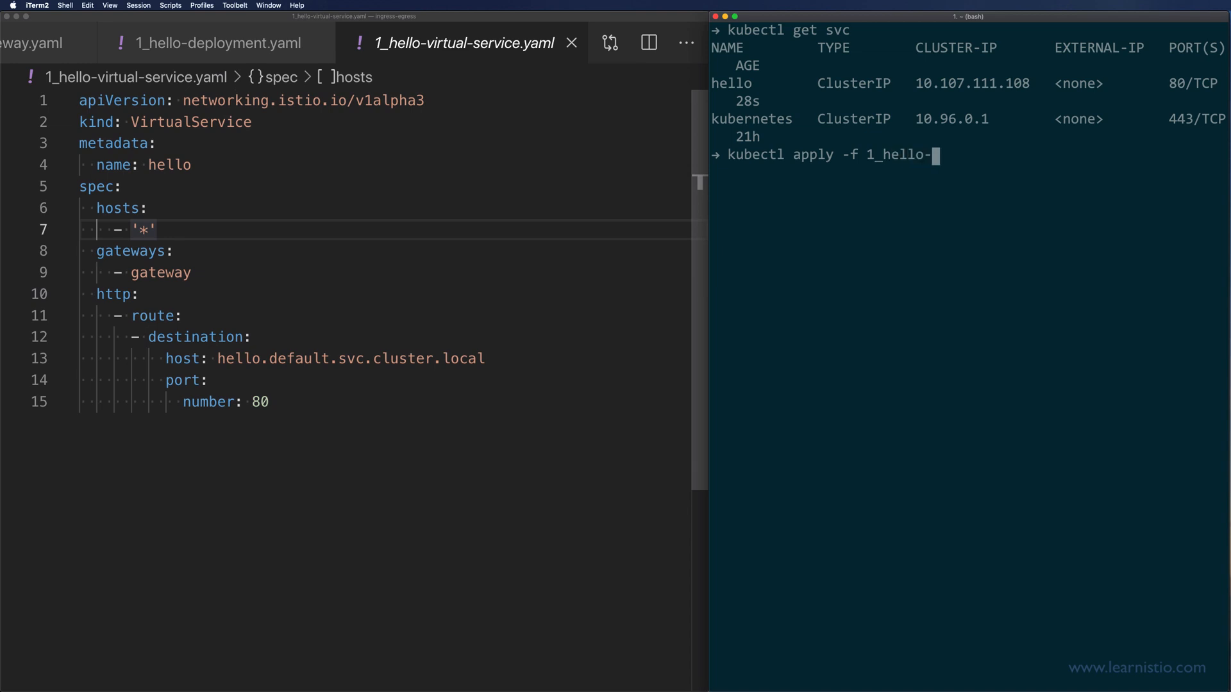
key(Enter)
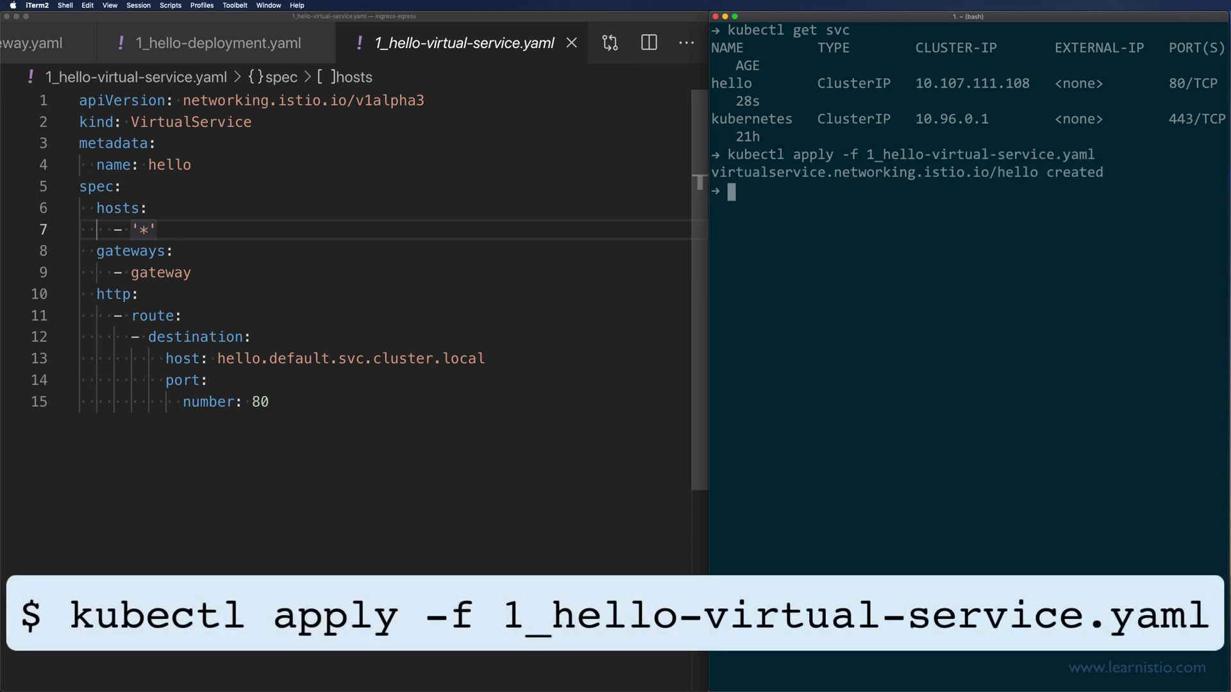
text(clear)
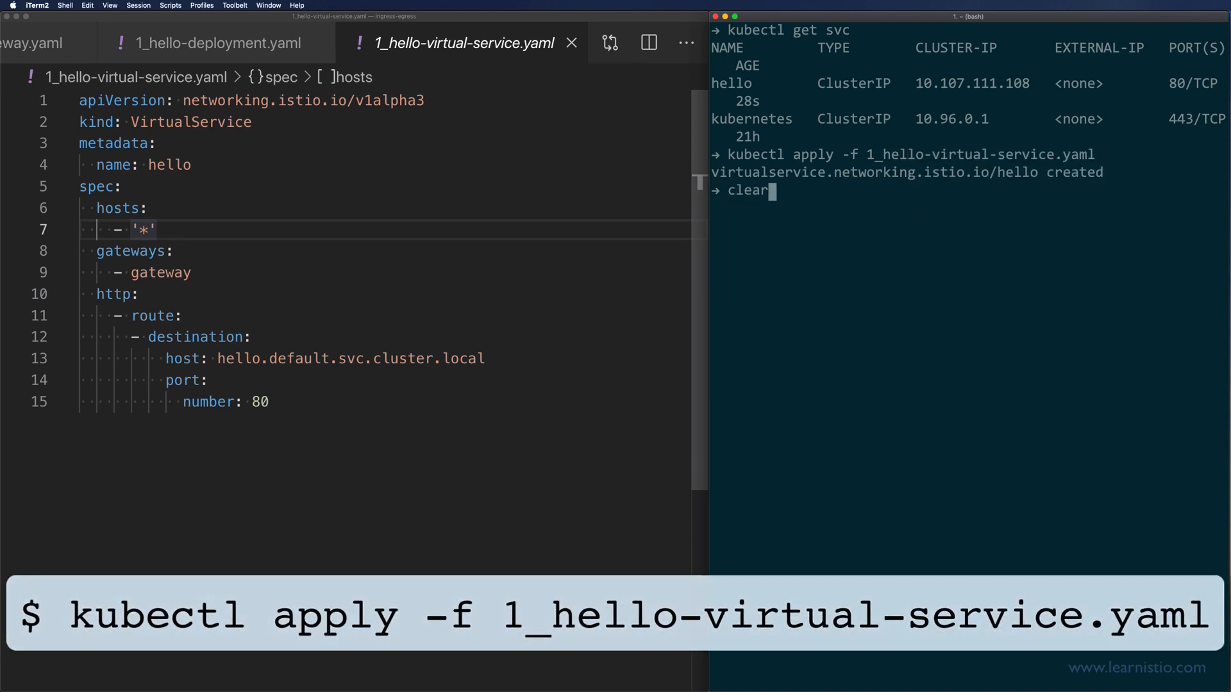
text(kubectl get vs)
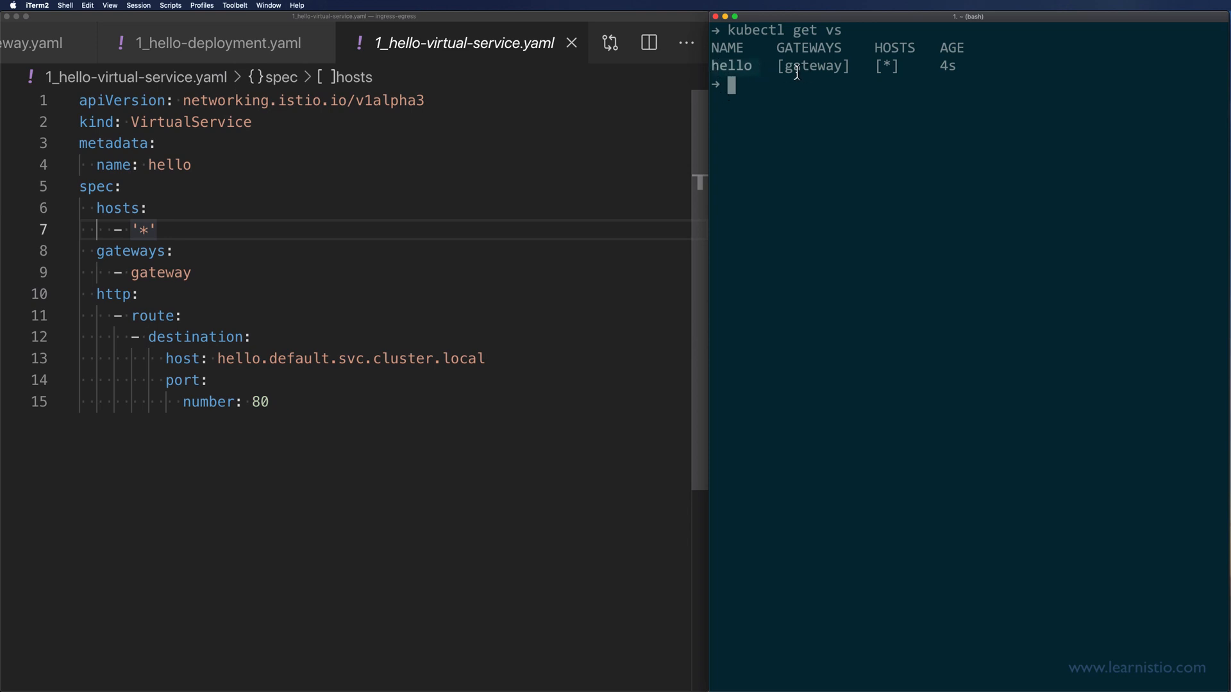
mouse_move(850, 72)
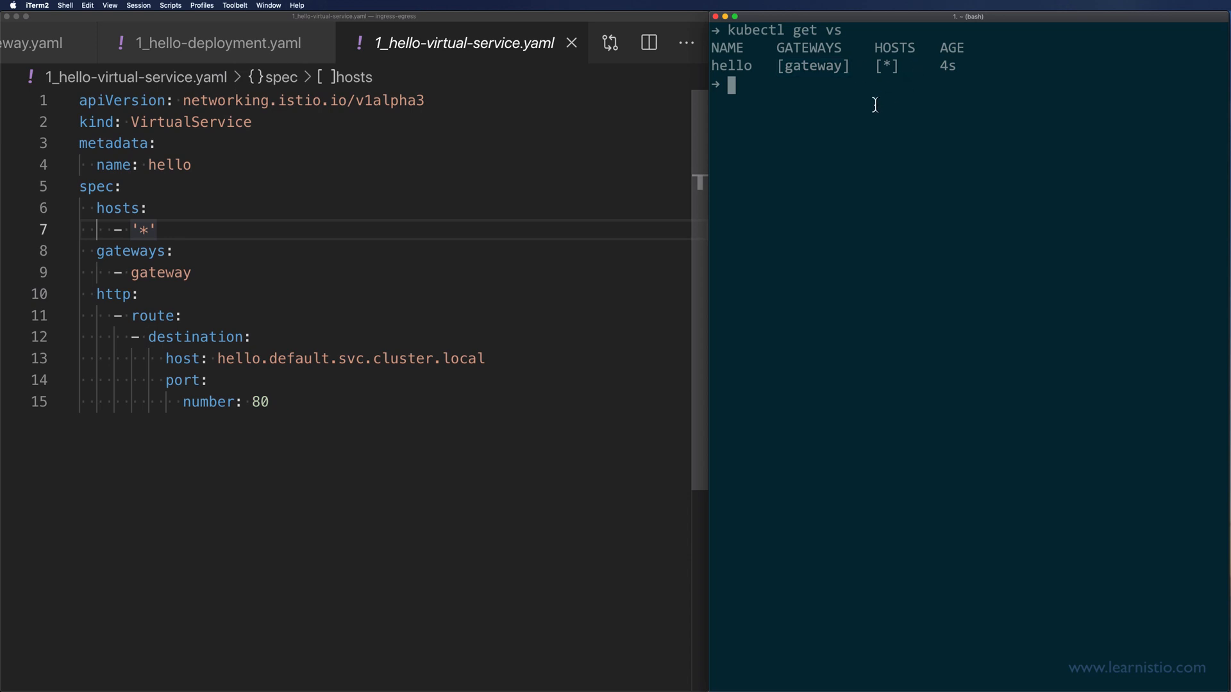
text(curl -v h)
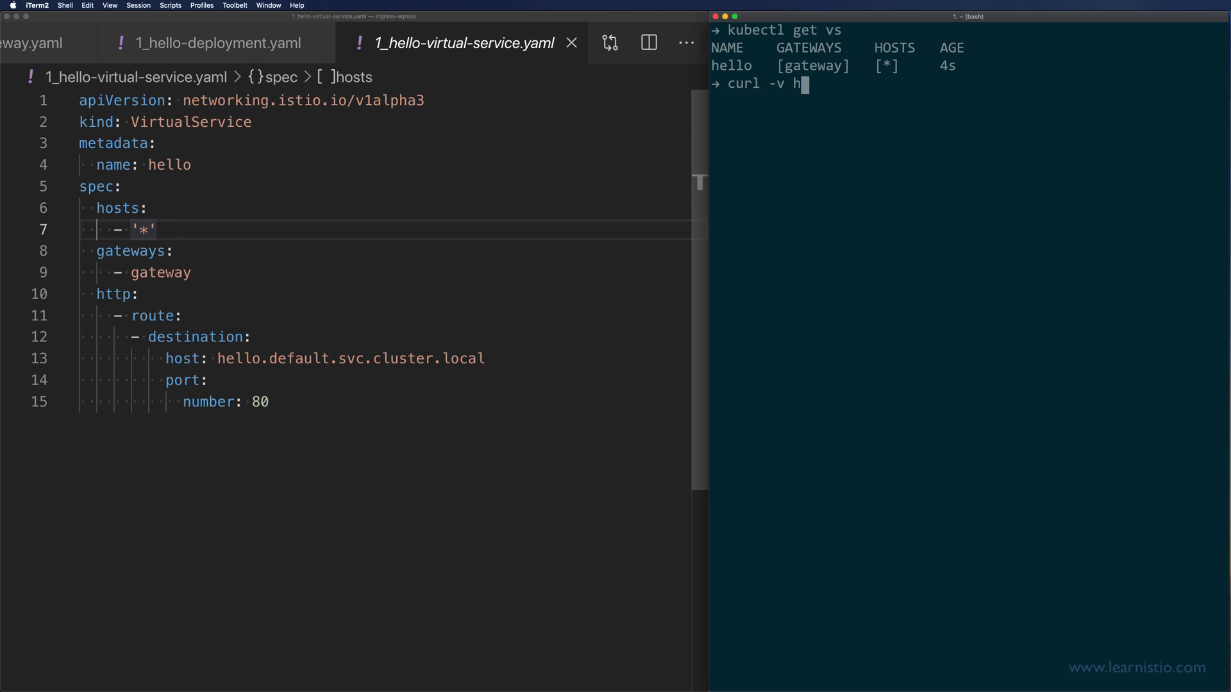
text(ttp://localhost)
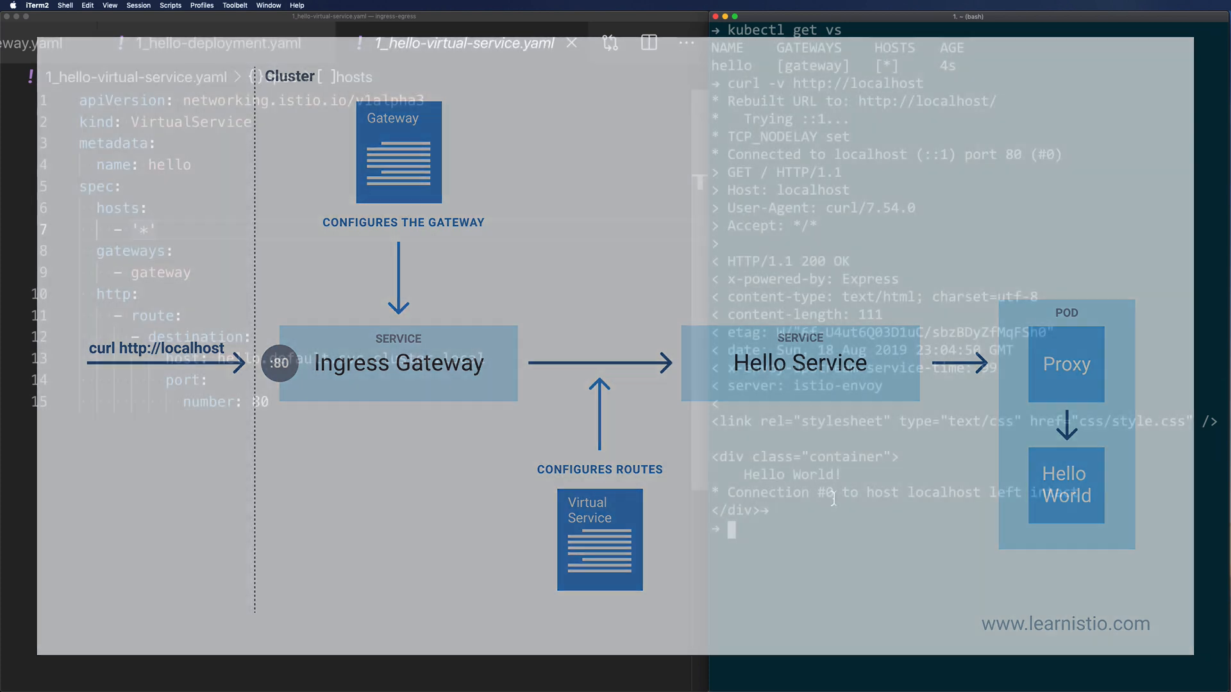
text(clea)
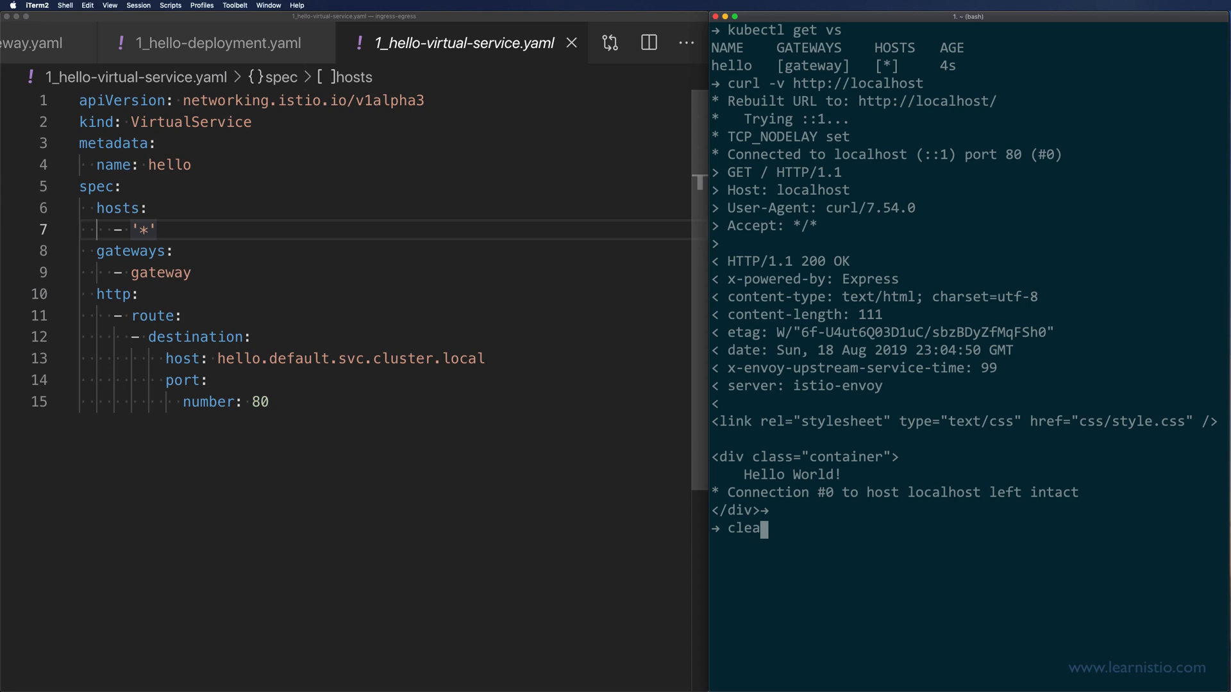
key(Enter)
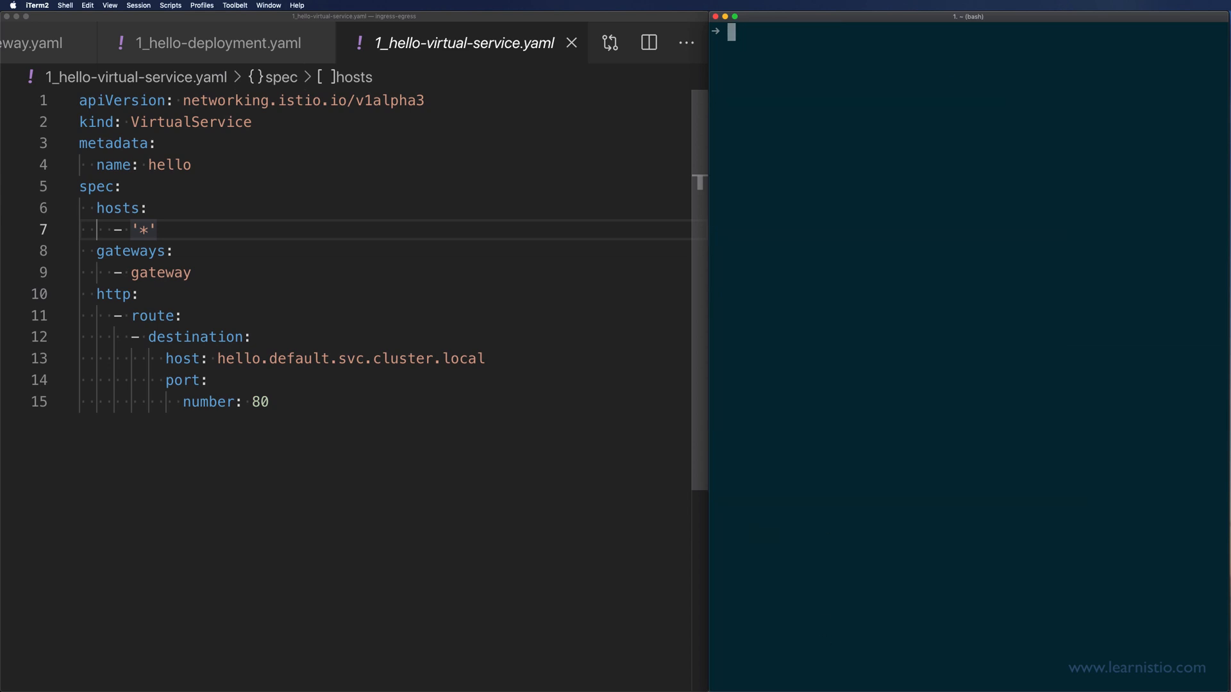
mouse_move(737, 669)
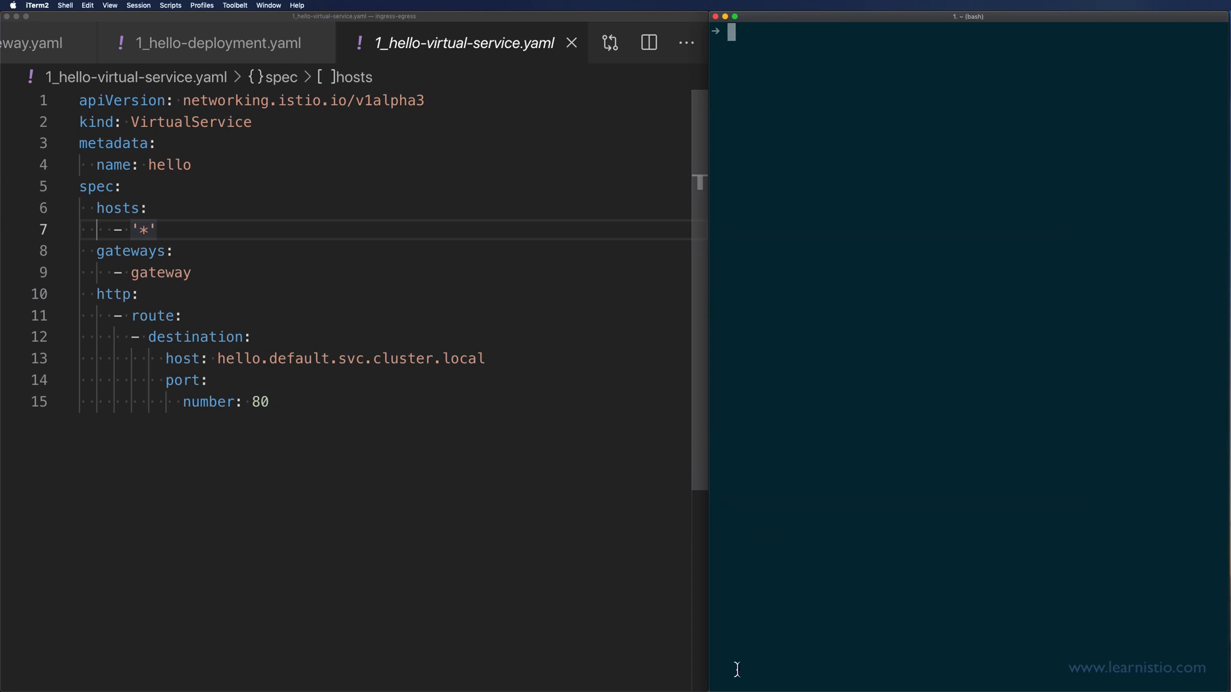
key(Cmd+P)
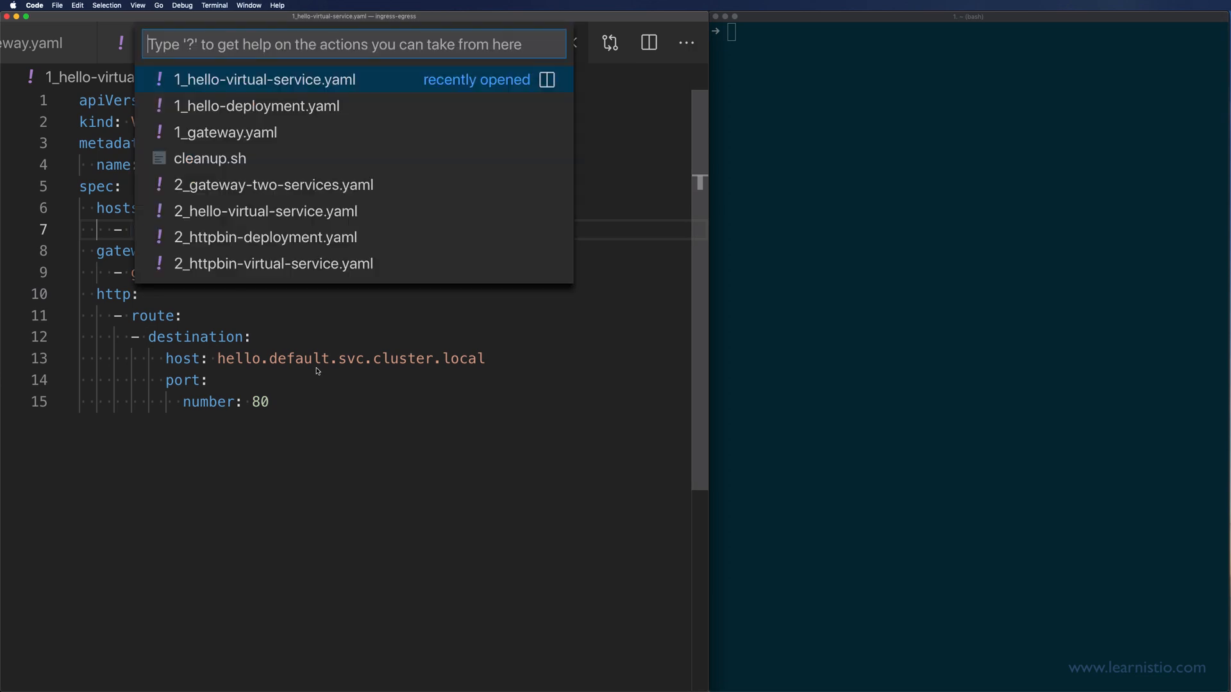
Open 2_gateway-two-services.yaml and apply it so the gateway serves hello.dev and httpbin.dev
click(272, 185)
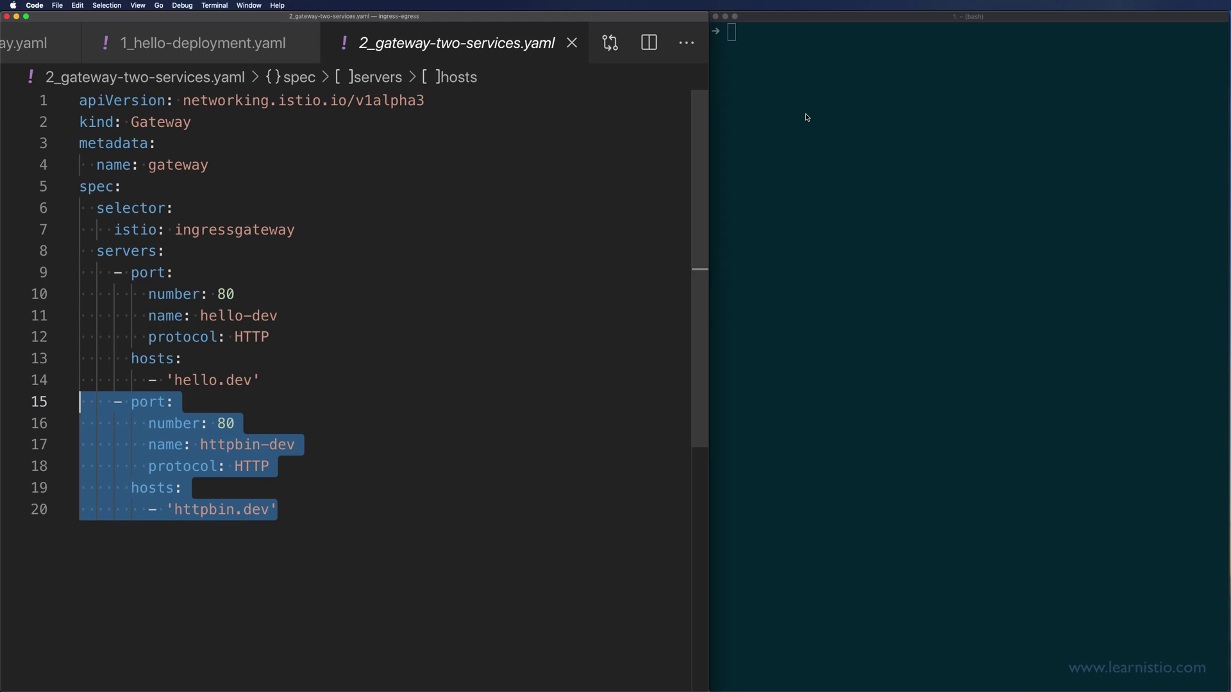
text(kubectl ap)
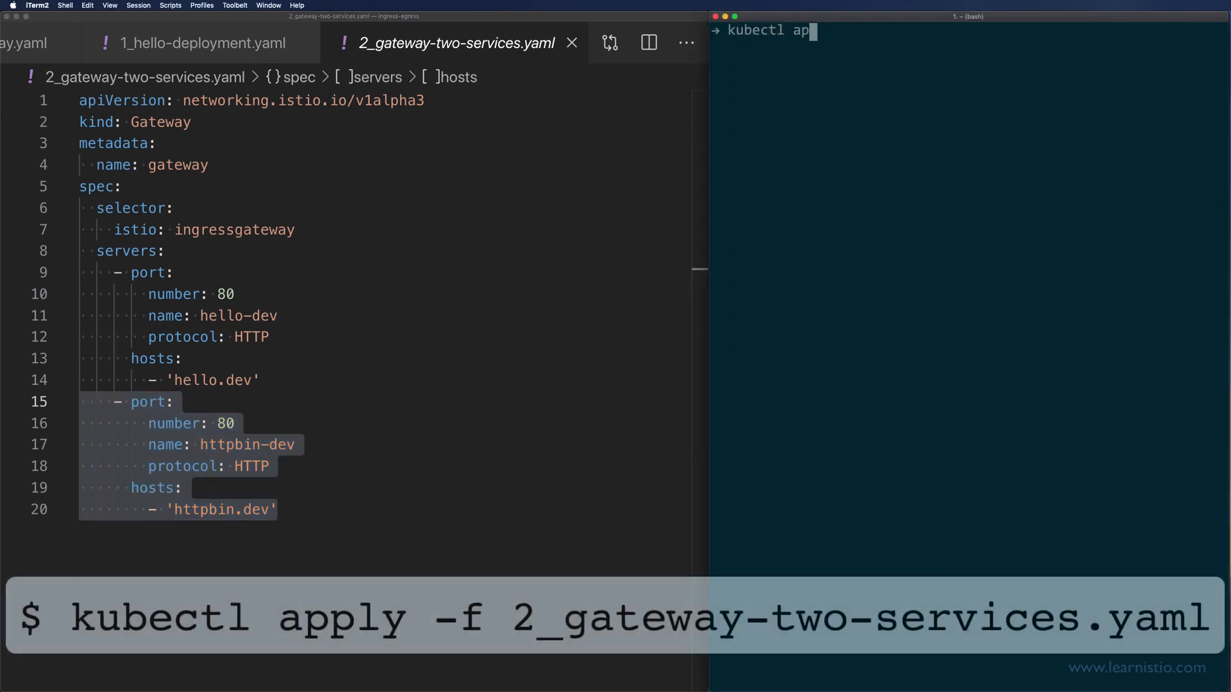
text(ply -f 2_gateway-two-services.yaml)
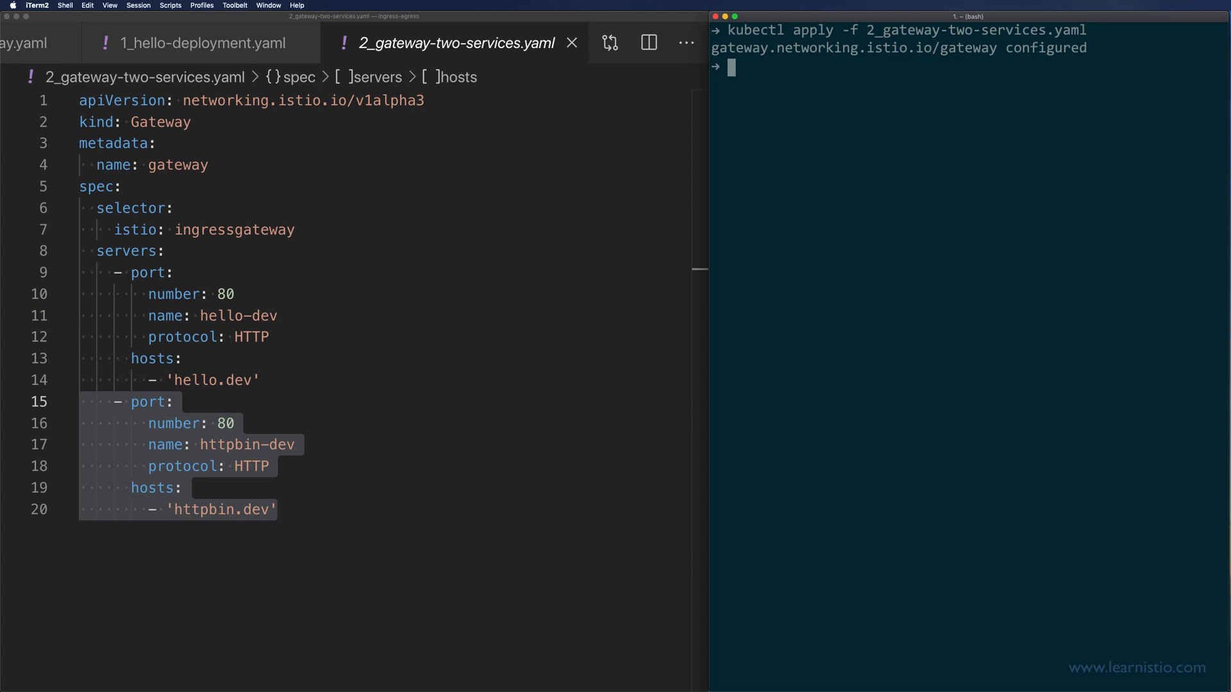
key(Cmd+P)
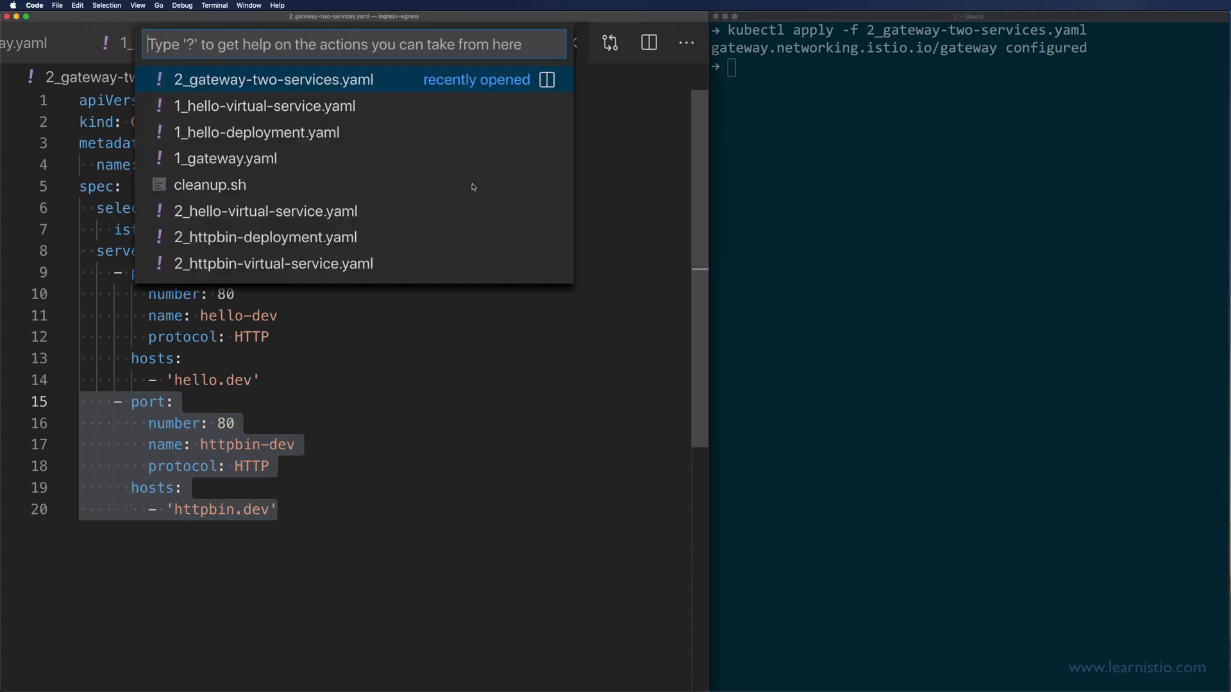
Open and apply 2_httpbin-deployment.yaml, check pods, then filter Quick Open for 2_ files
click(264, 237)
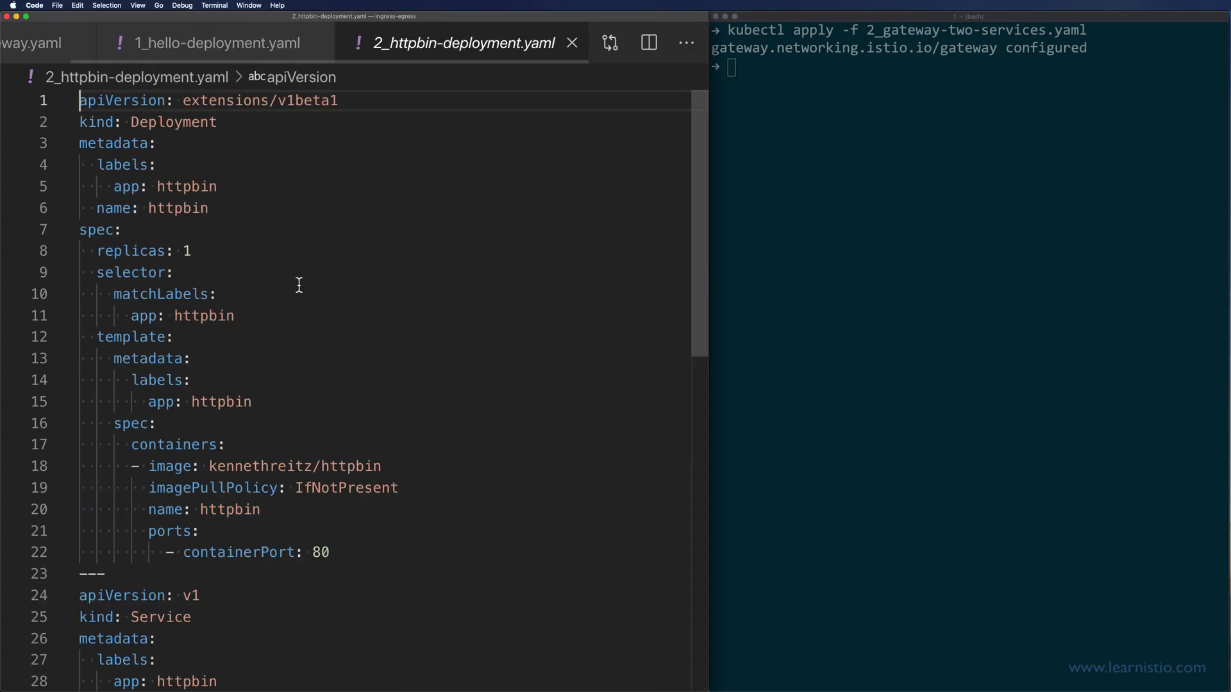
scroll(down, 3)
text(kubectl apply -f 2_httpbin-)
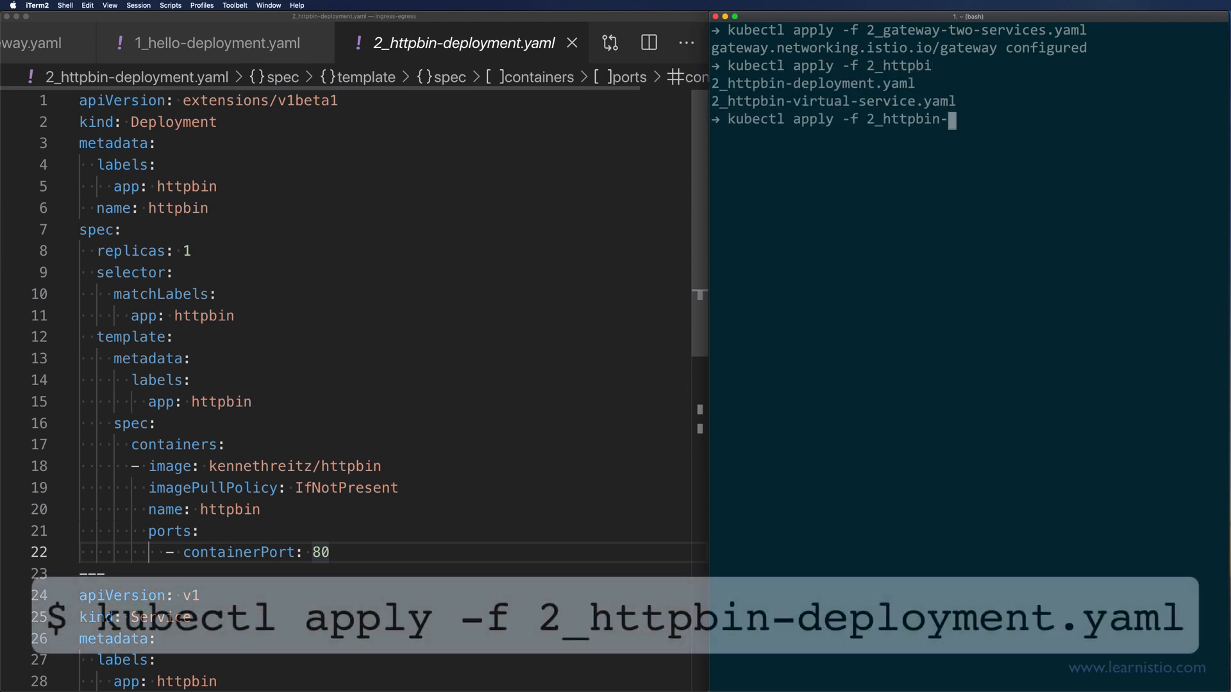
key(Enter)
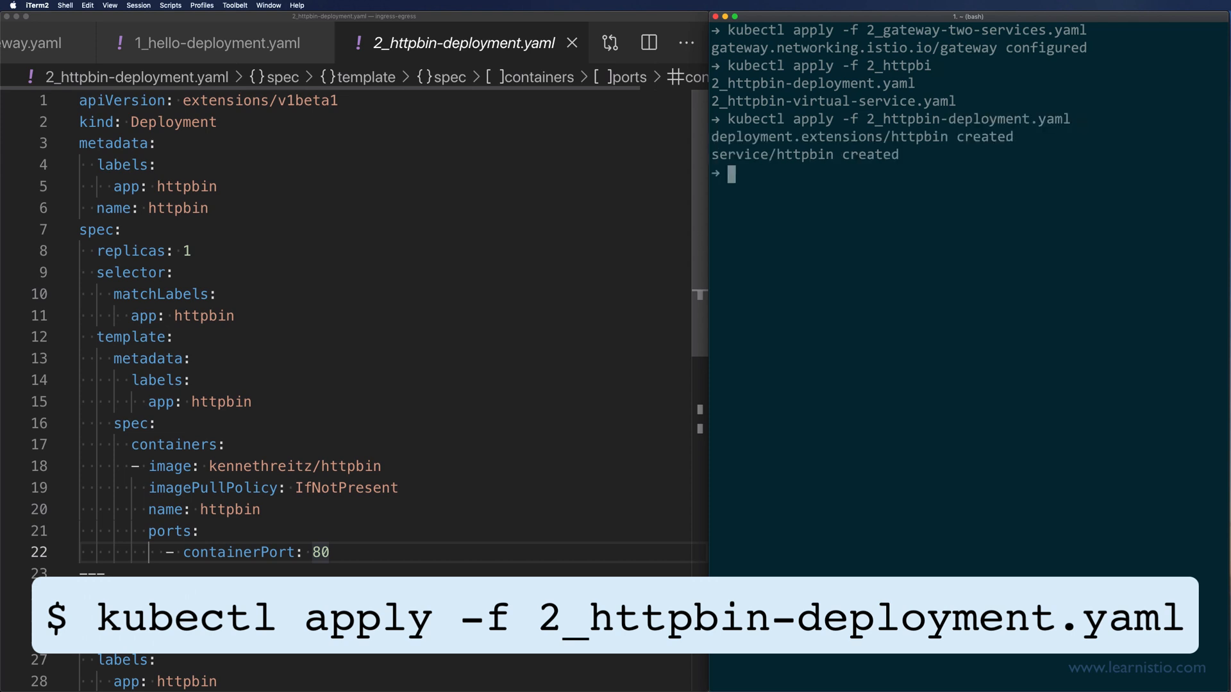
text(kubectl get pods)
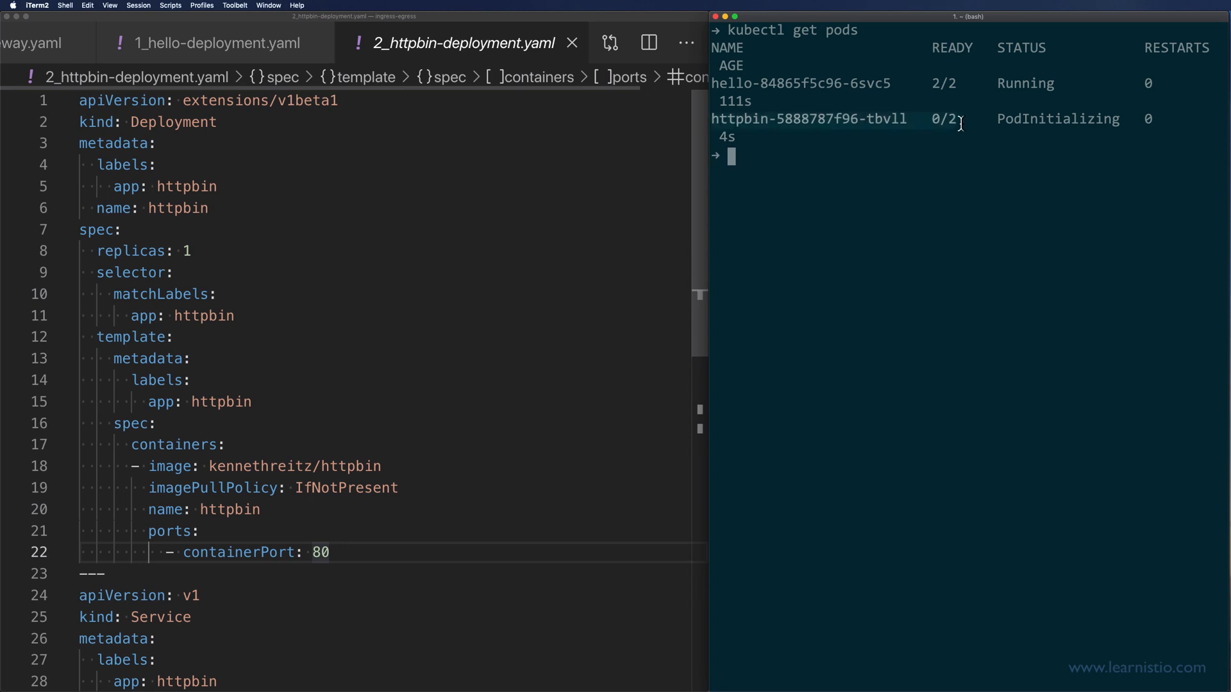
mouse_move(377, 224)
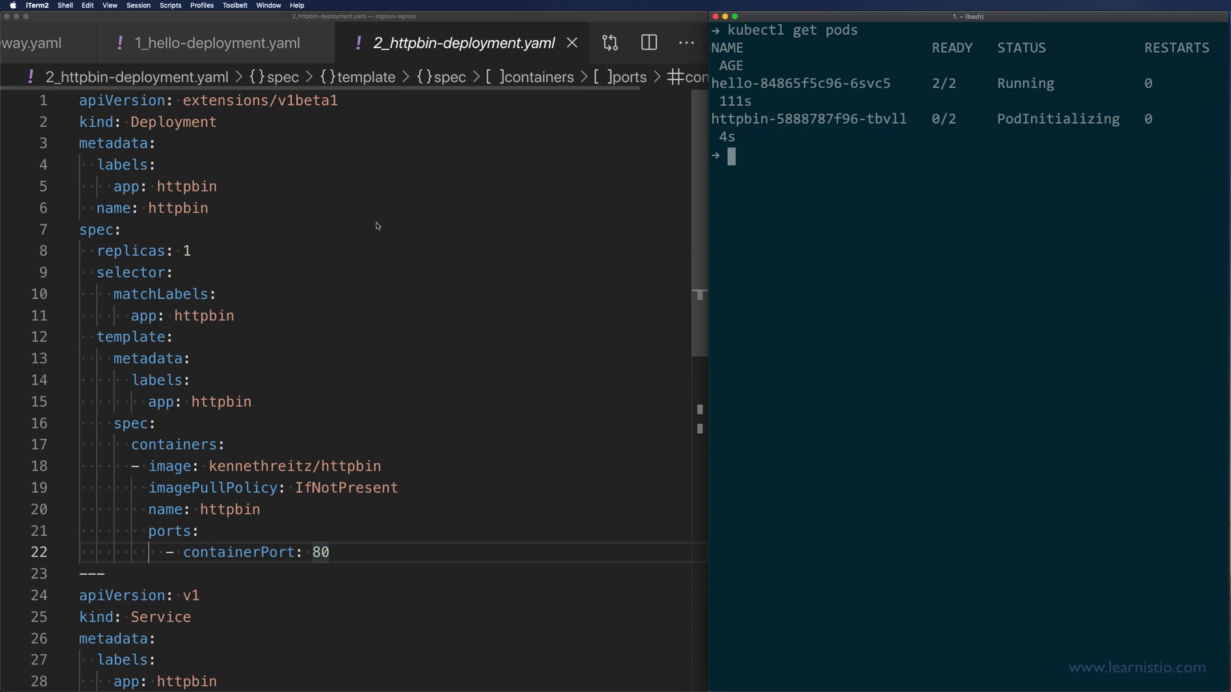
text(2_)
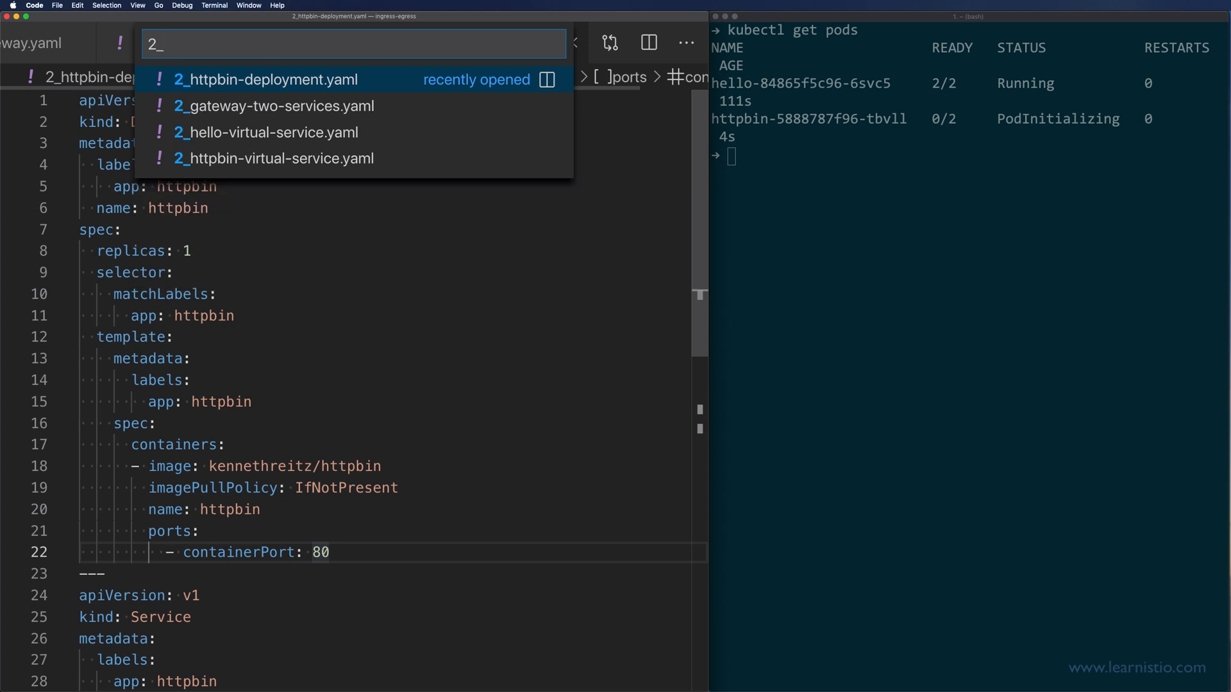
Open 2_httpbin-virtual-service.yaml, note the httpbin.dev host, and apply it with kubectl
click(273, 159)
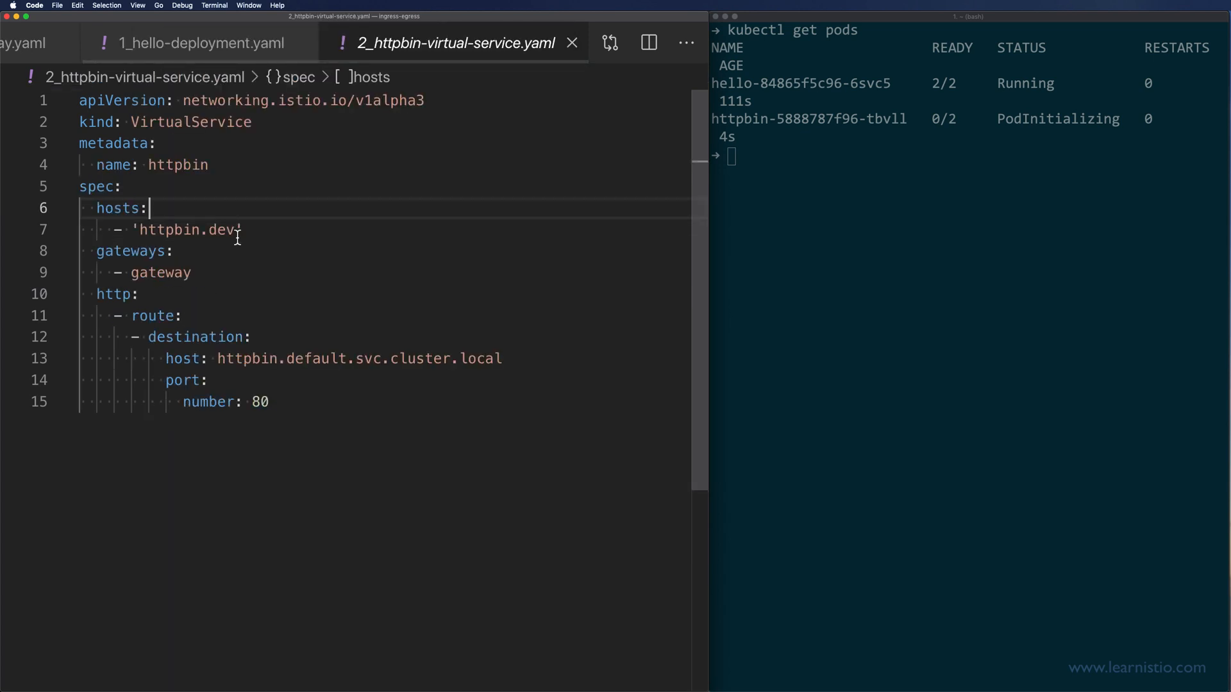
double_click(186, 229)
text(kubectl apply -f 2_h)
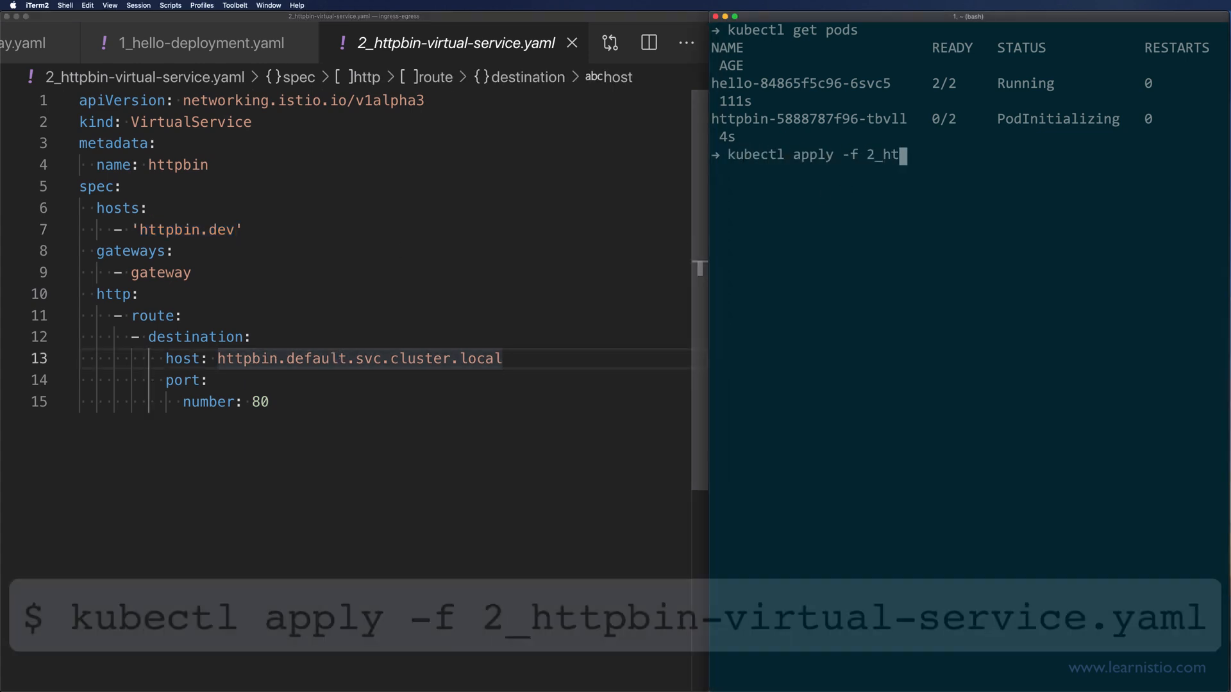
text(tpbin-virtual-service.yaml)
text(2_)
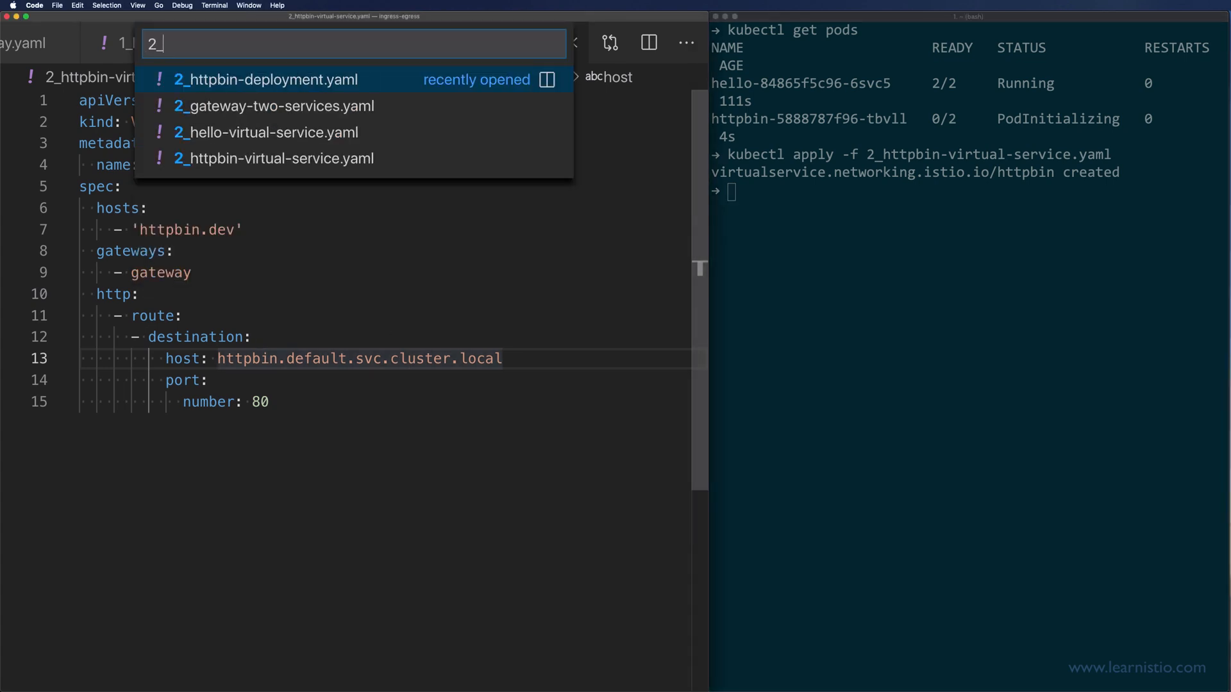
Open 2_hello-virtual-service.yaml for hello.dev, apply it, and describe gateway gateway showing both hosts
click(264, 132)
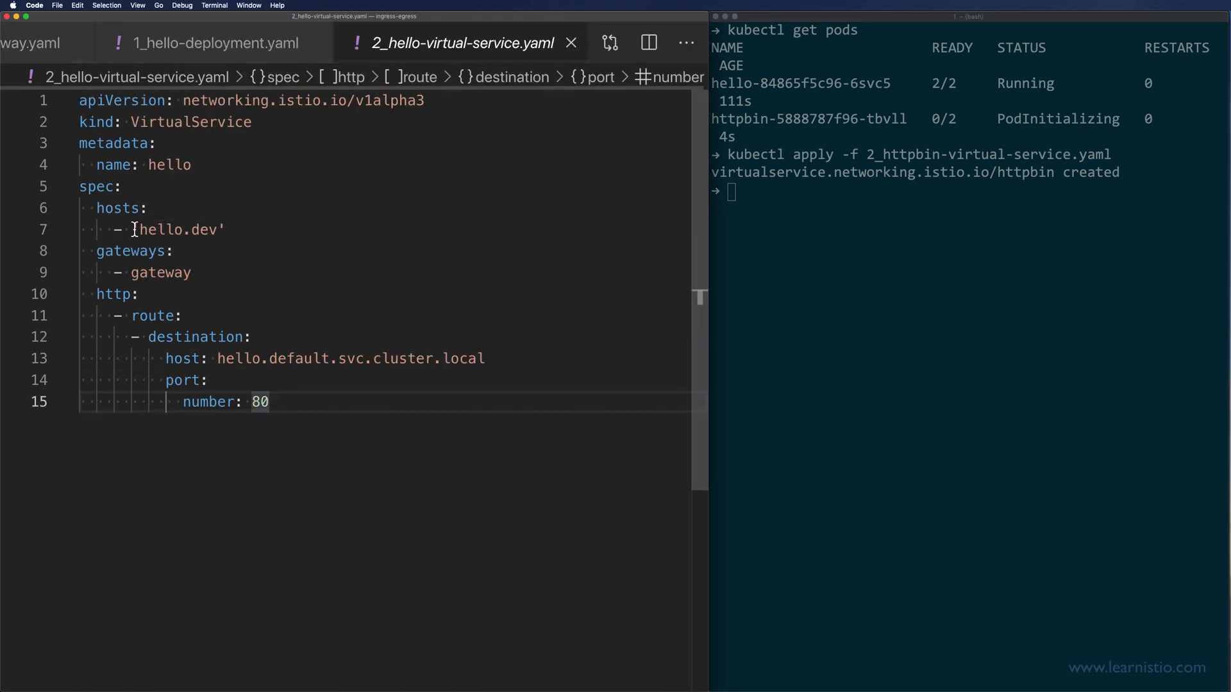
double_click(177, 229)
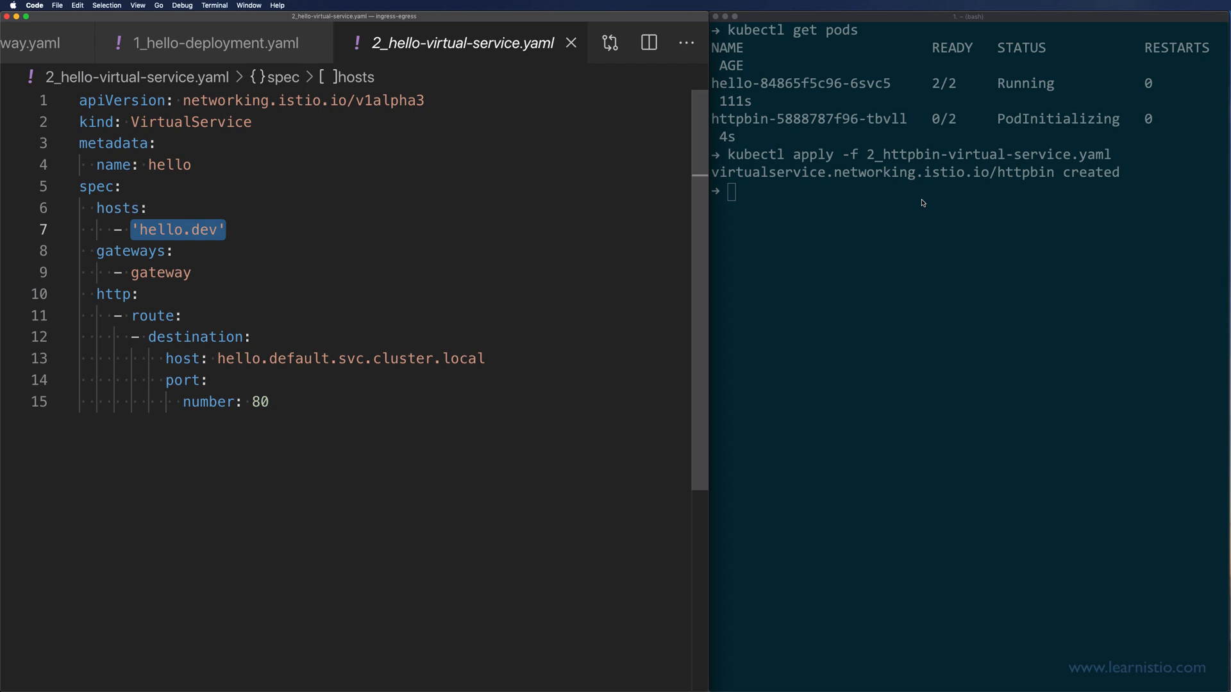
text(kubectl app)
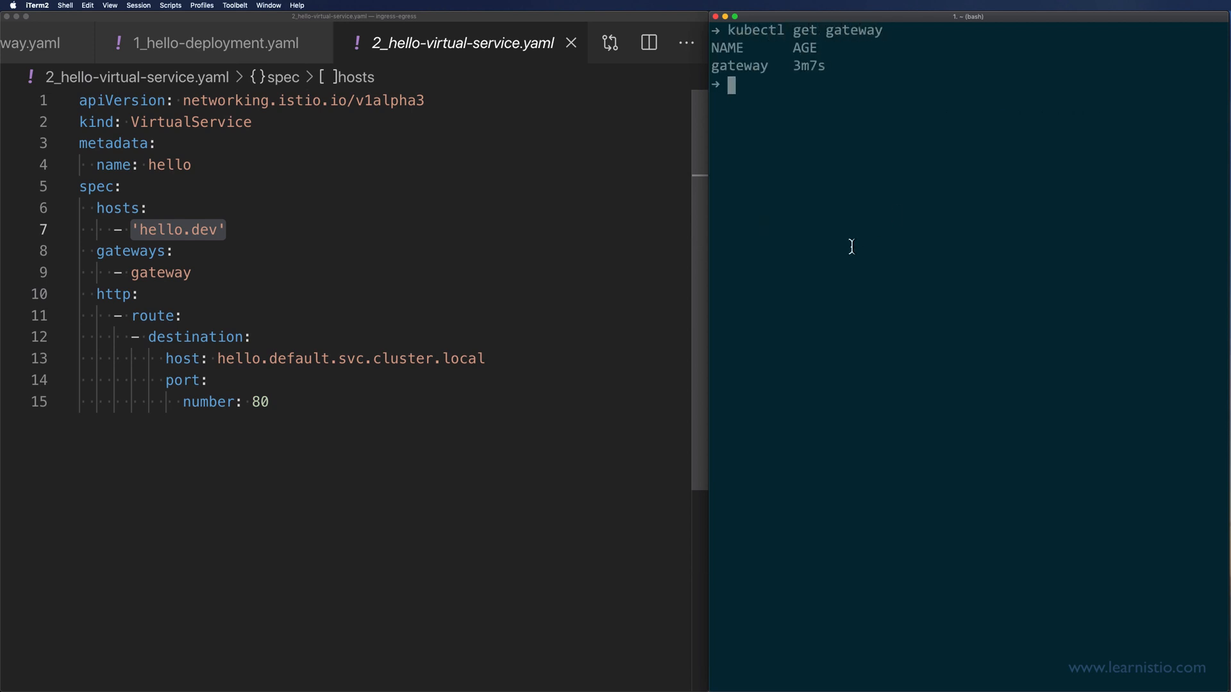
text(kubectl describe)
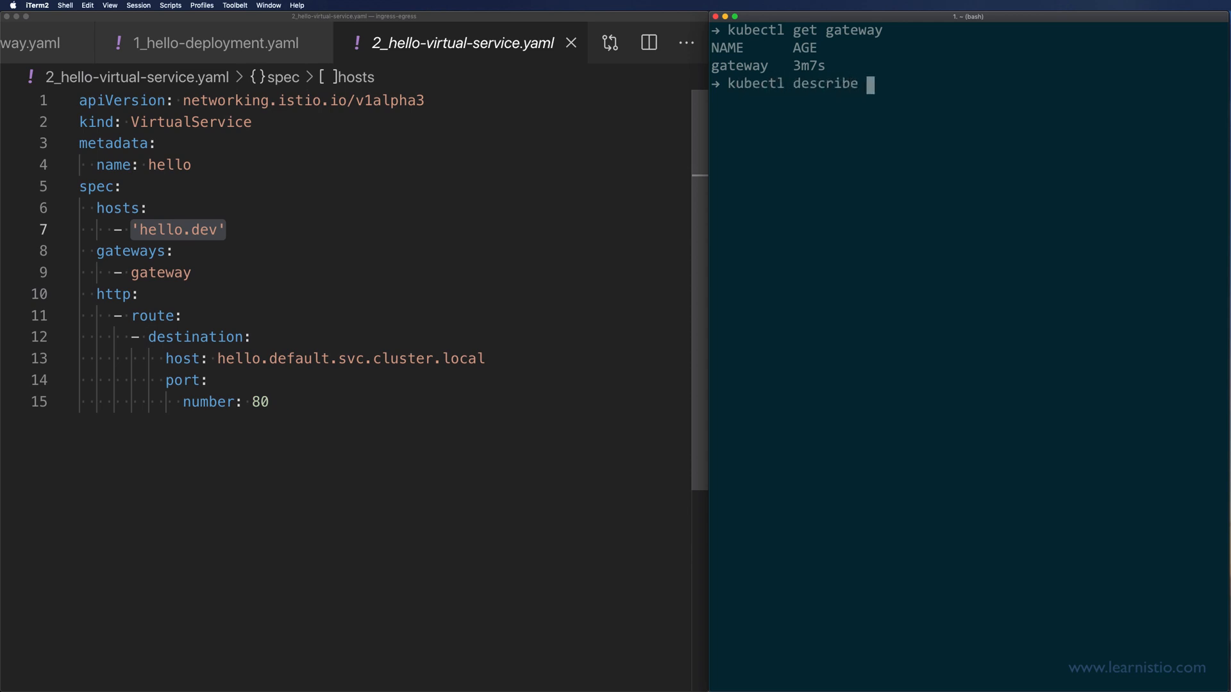
text(gateway gateway)
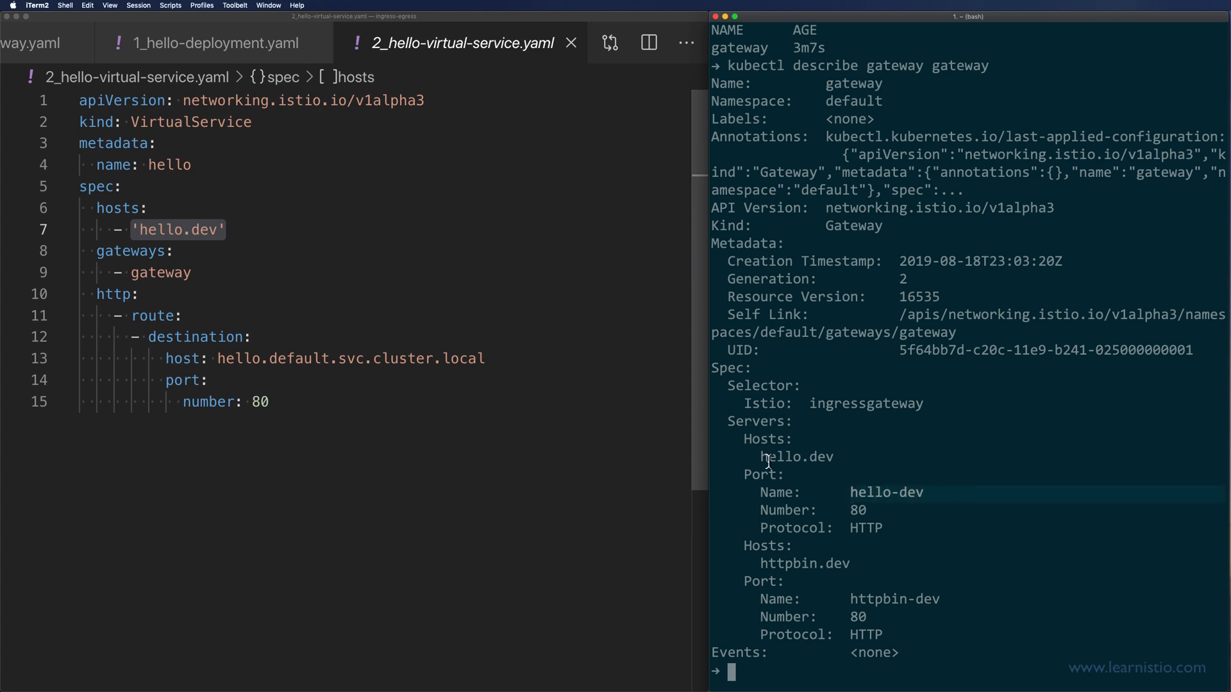
mouse_move(756, 568)
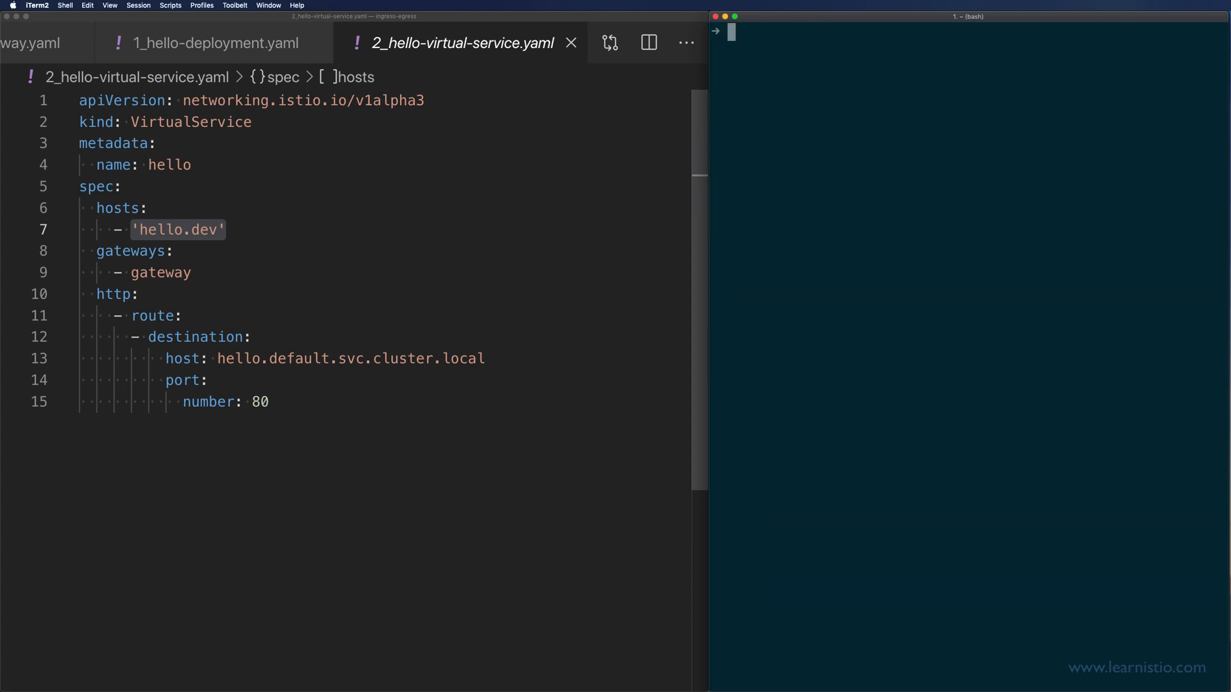
Run kubectl get vs and start a curl command for testing the gateway routes
text(kubectl get vs)
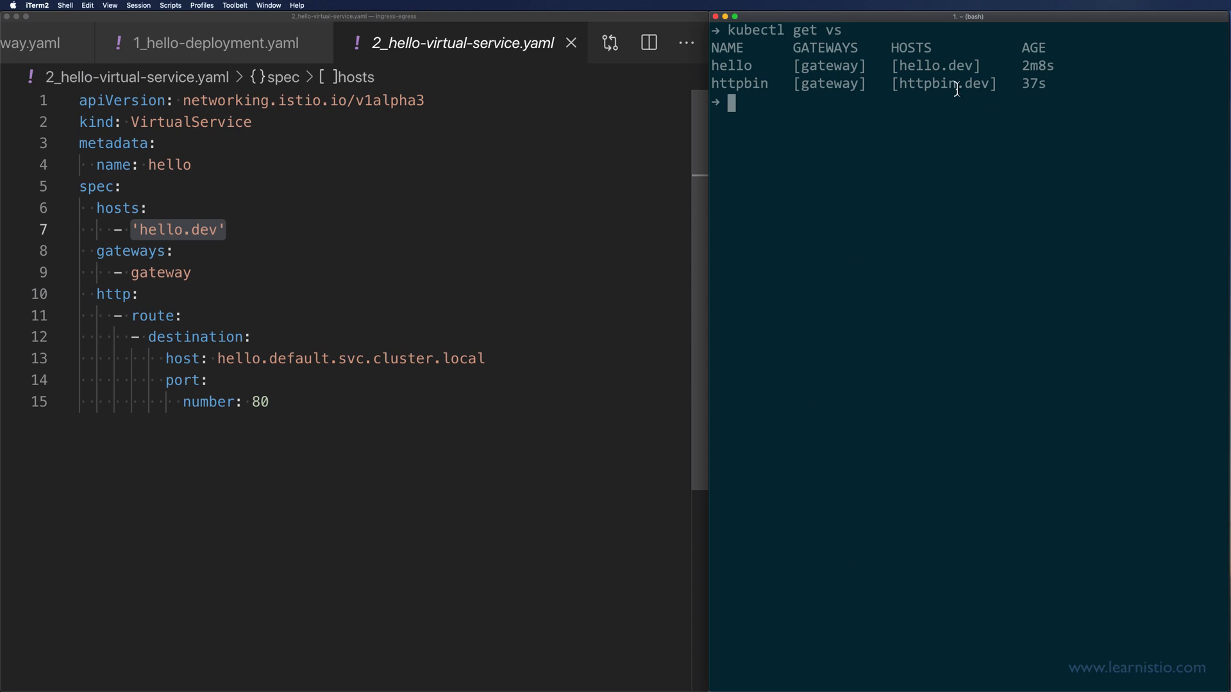
mouse_move(762, 153)
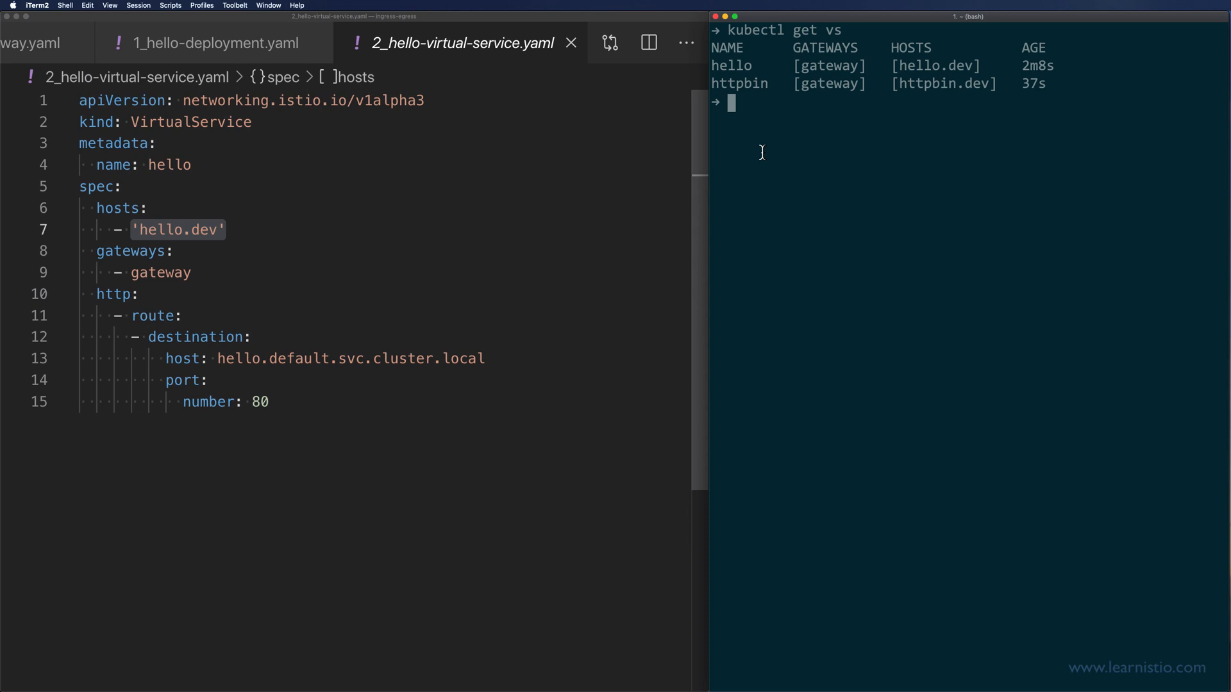
text(curl)
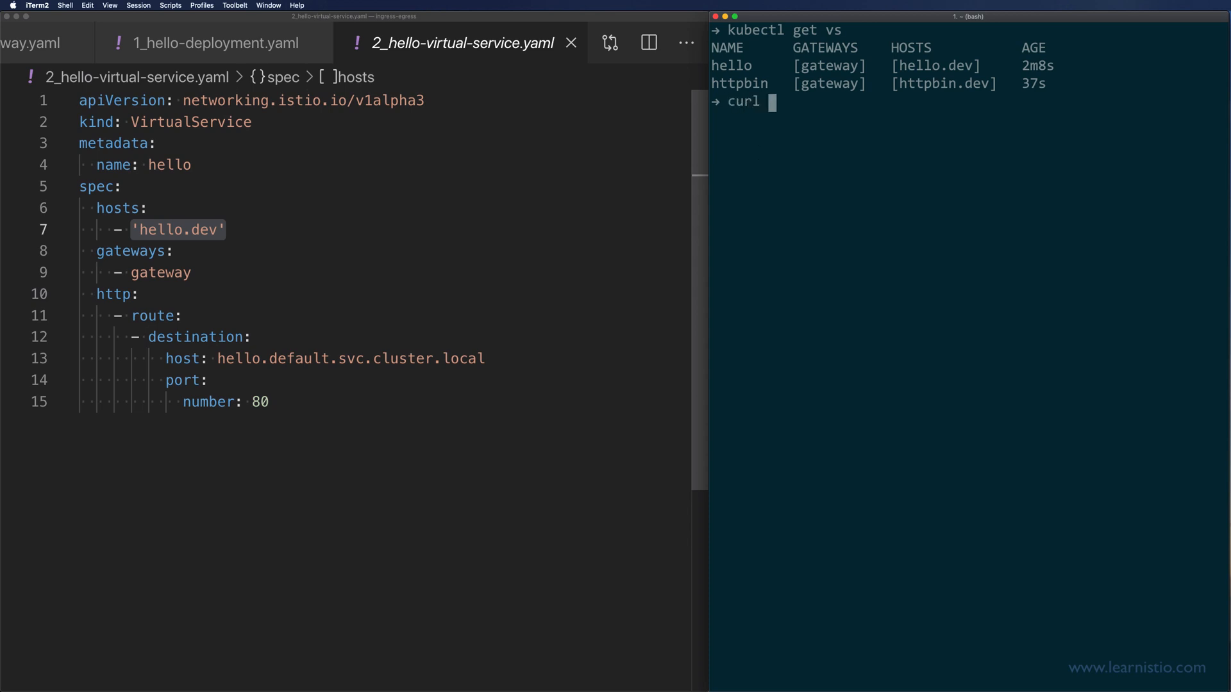
text(-v http://)
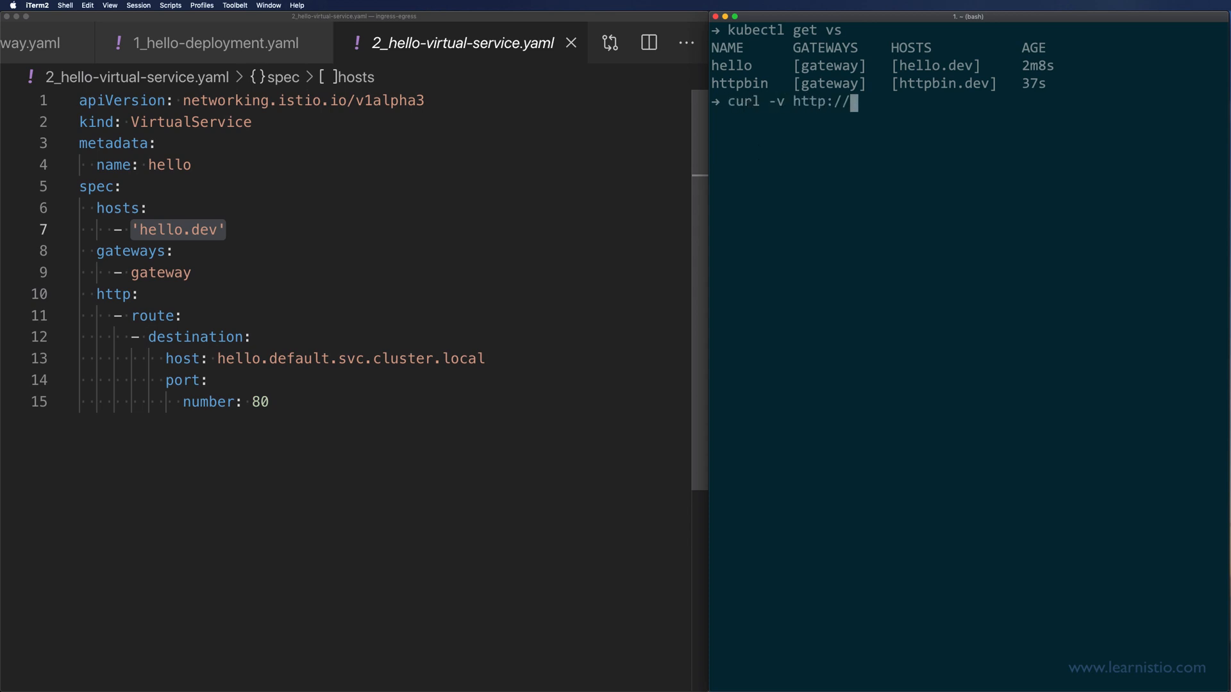
text(localhost)
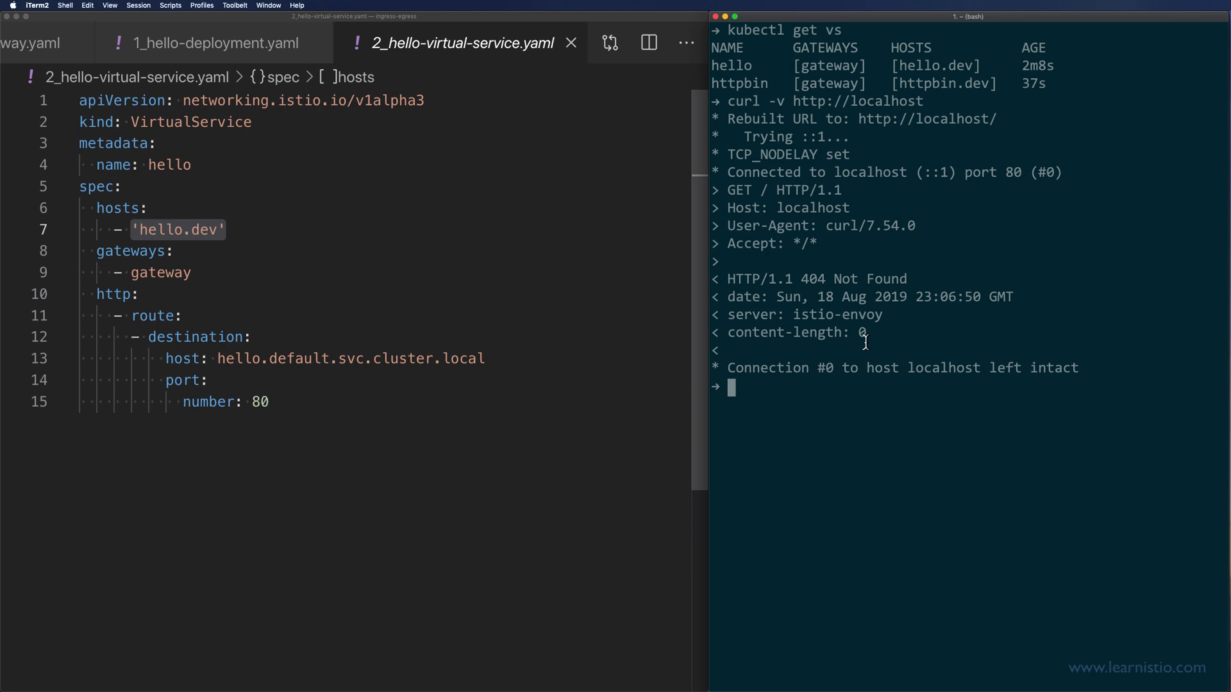
Request localhost with the hello.dev Host header, getting Hello World, then clear the terminal
text(curl -v "http://localhost)
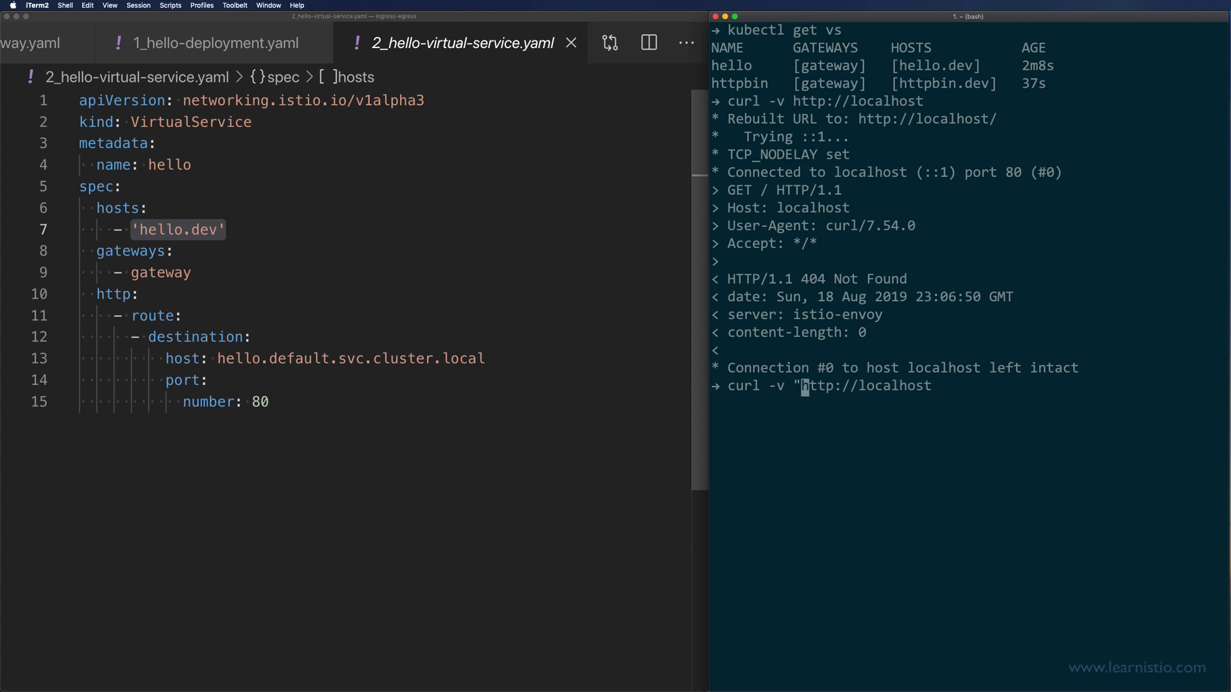
text(-H)
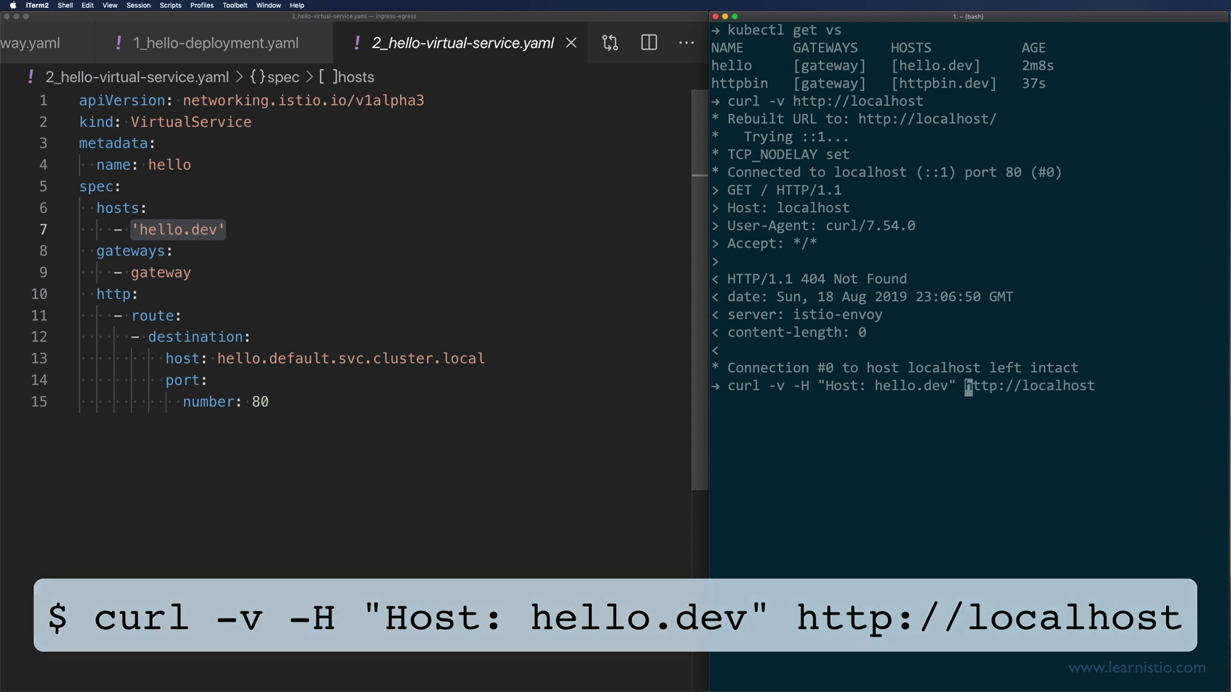
key(Return)
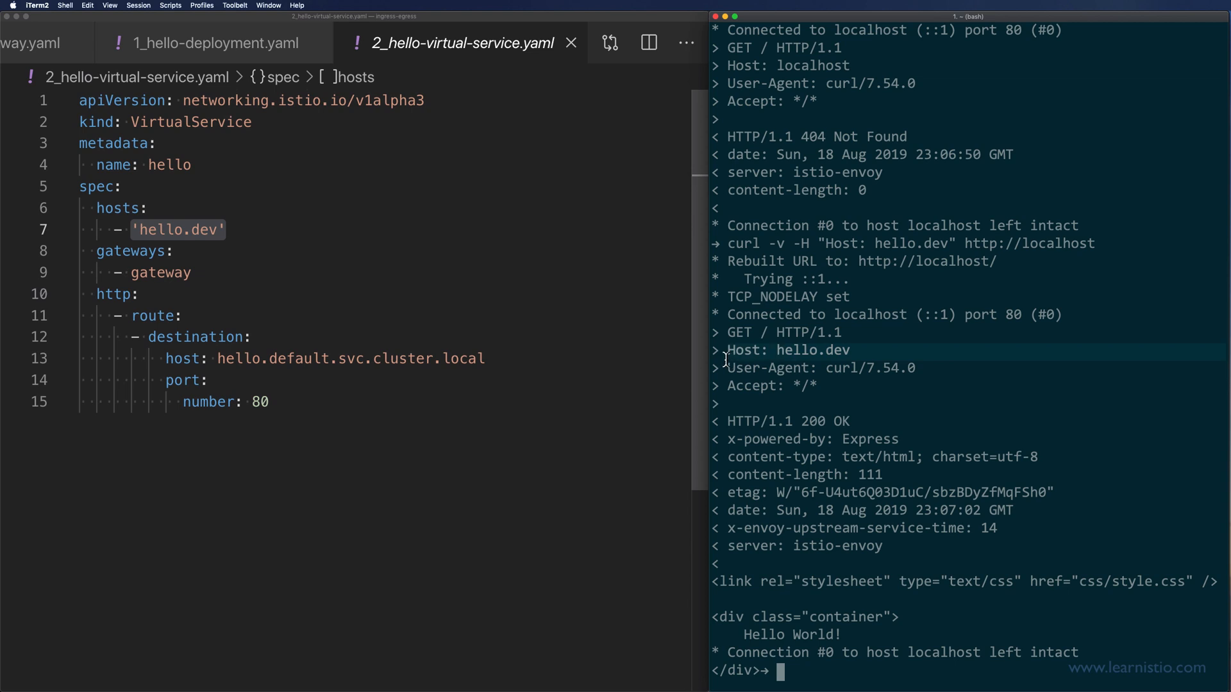
text(clear)
text(curl -v )
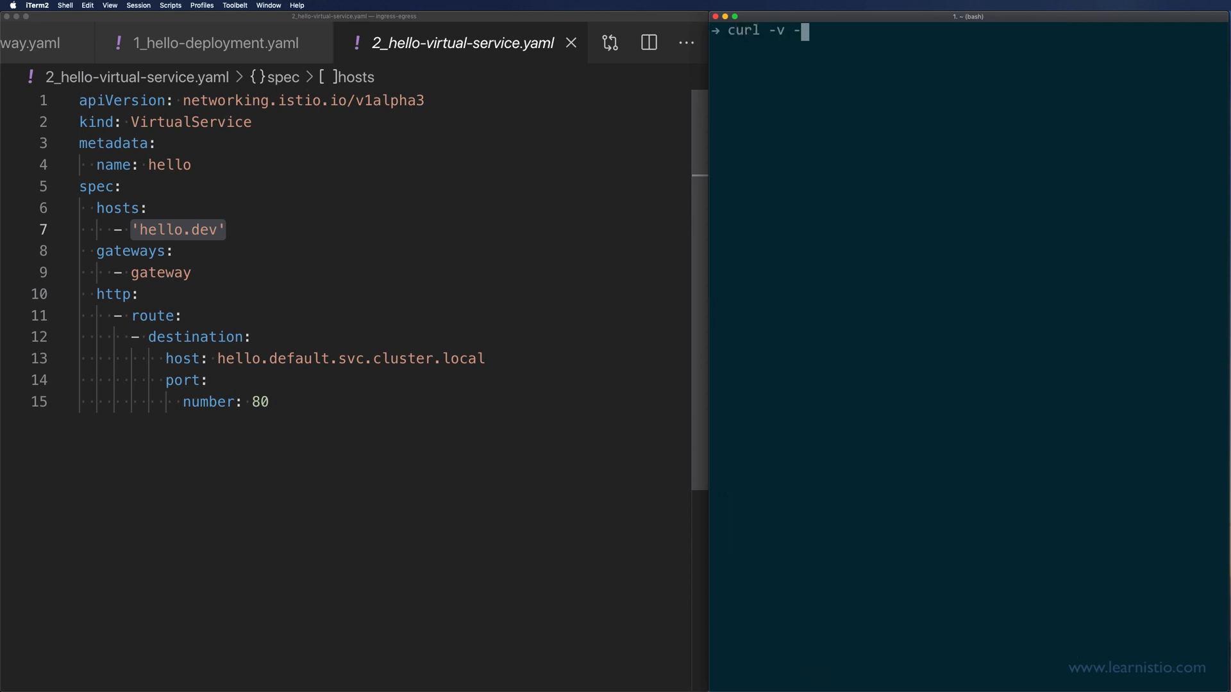
text(-H "Host: h)
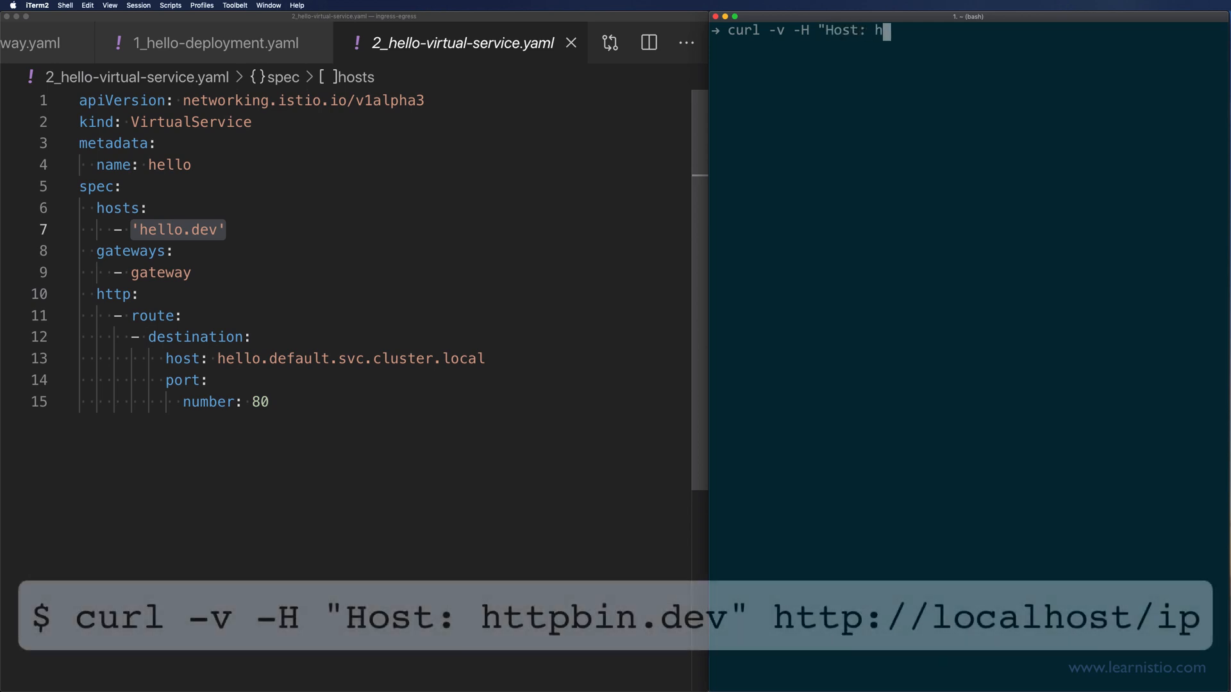
text(ttpbin.dv)
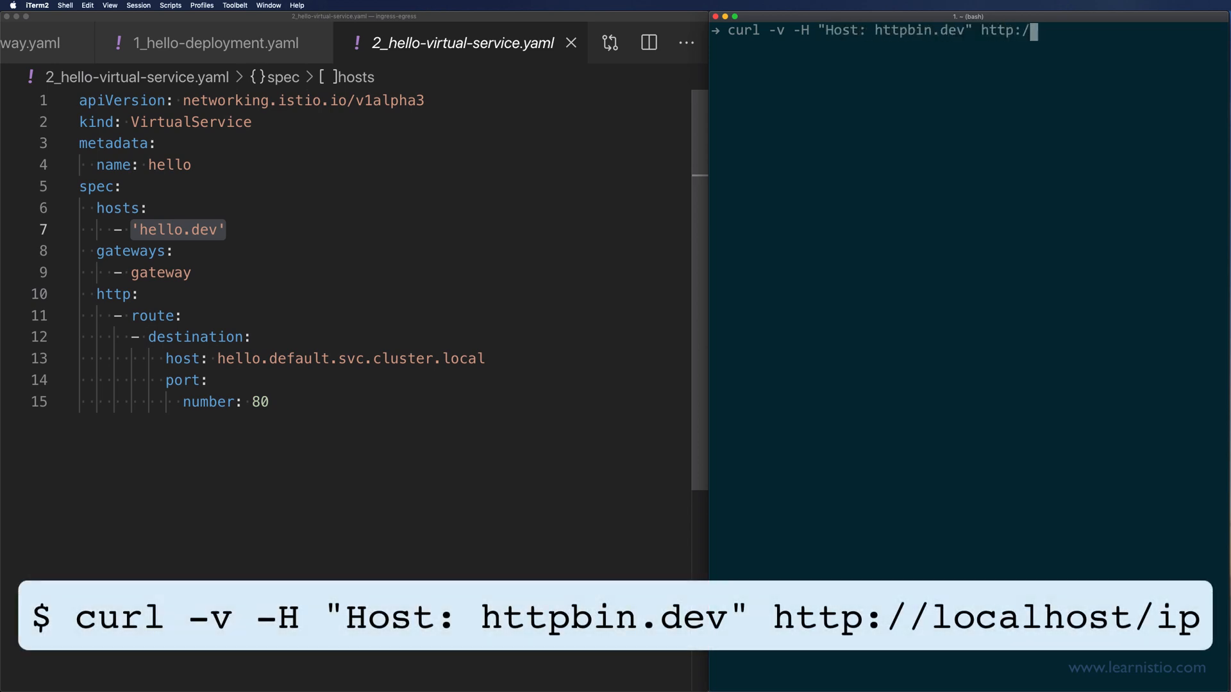
text(localhost/i)
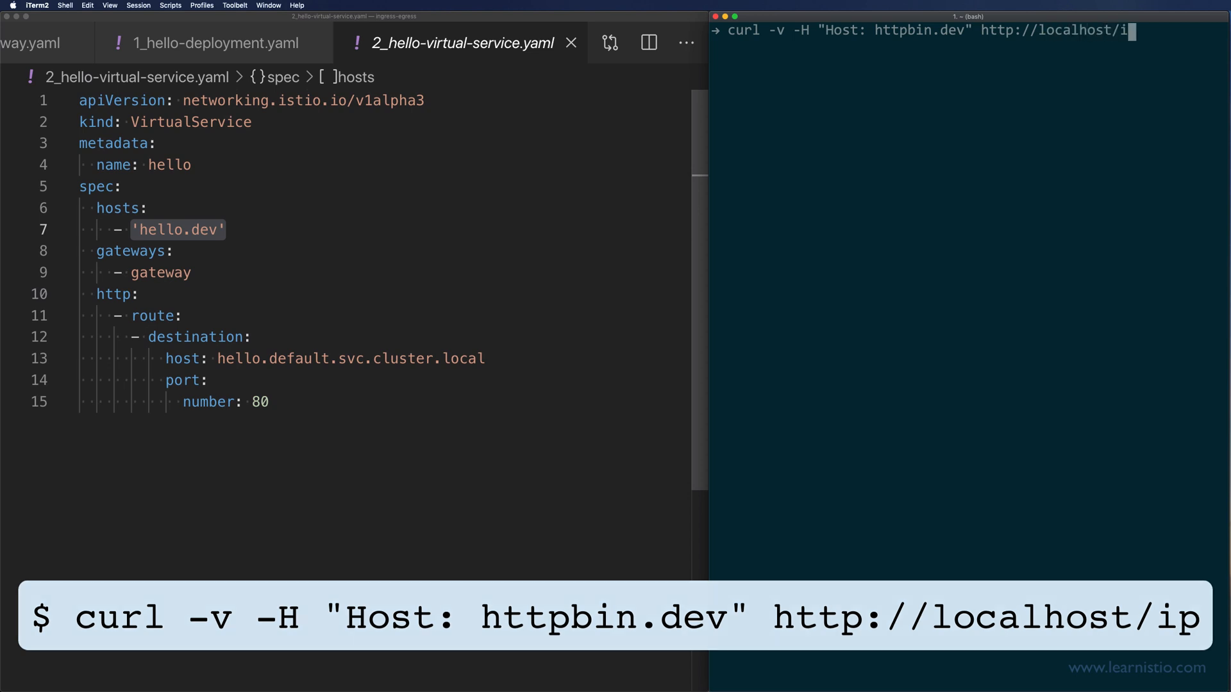